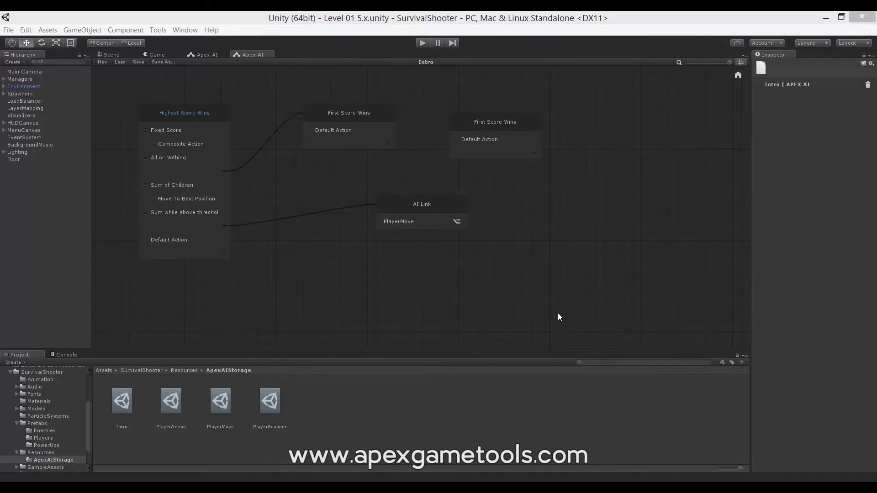
mouse_move(579, 253)
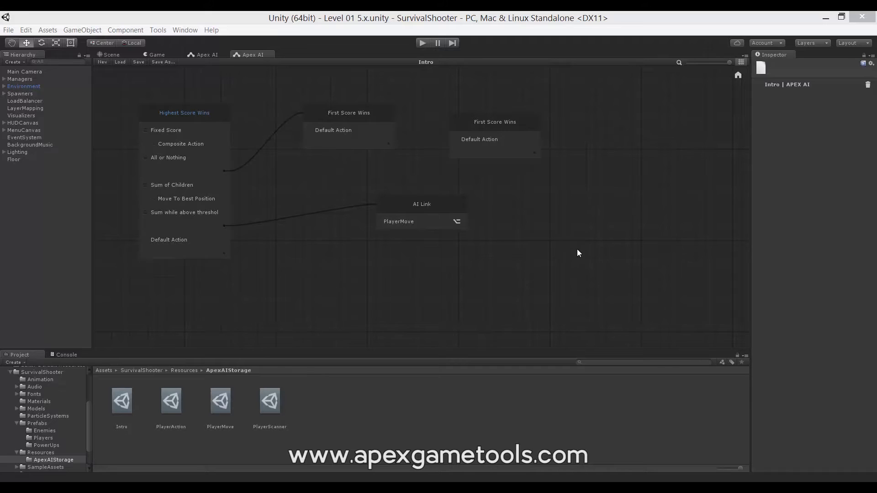
mouse_move(570, 225)
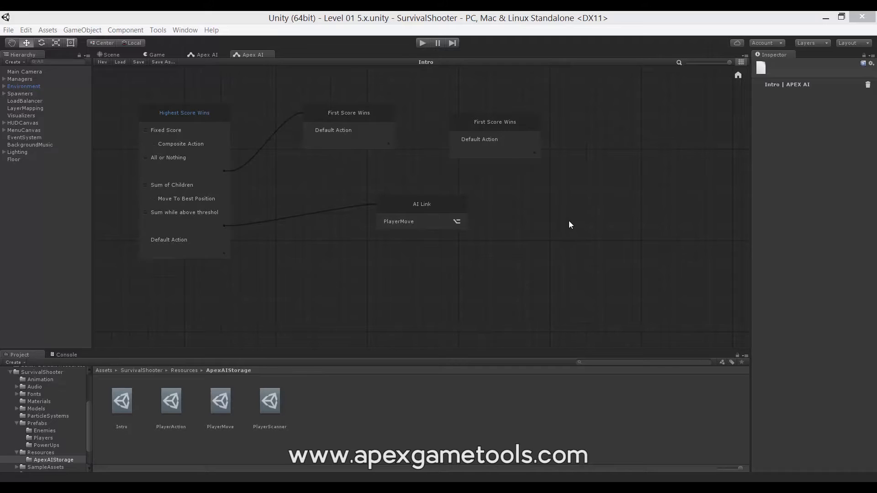
mouse_move(570, 222)
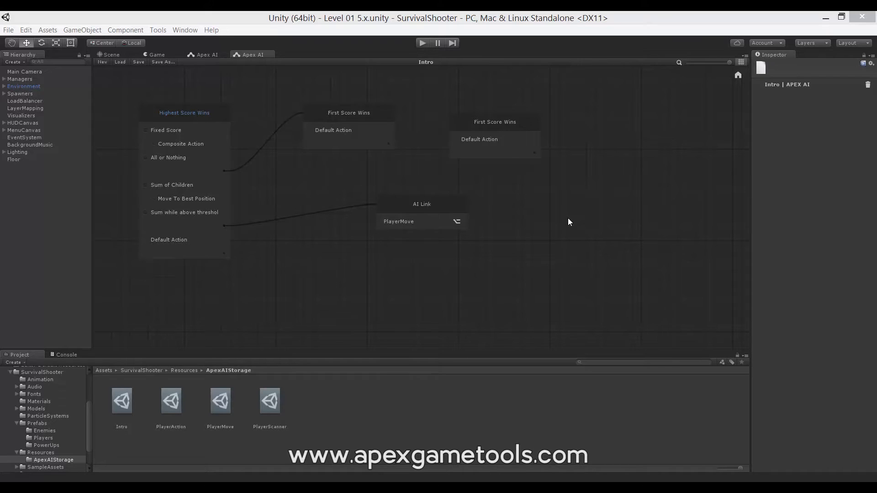
mouse_move(574, 219)
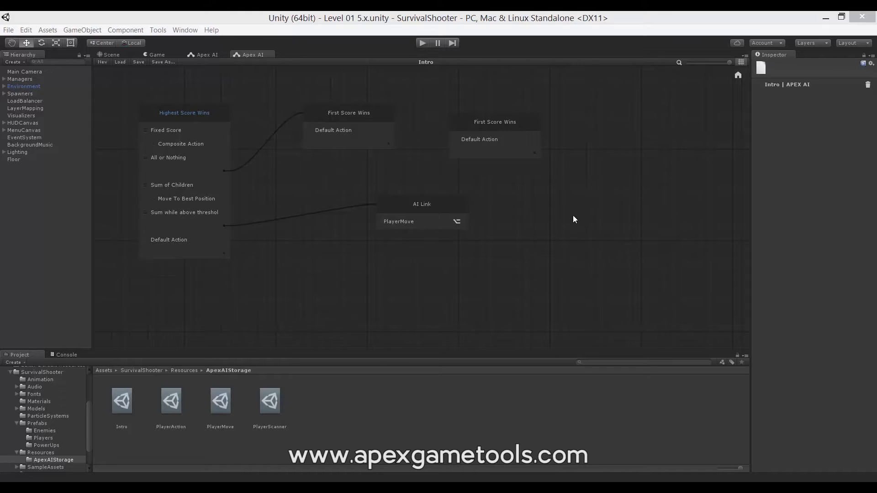
mouse_move(573, 210)
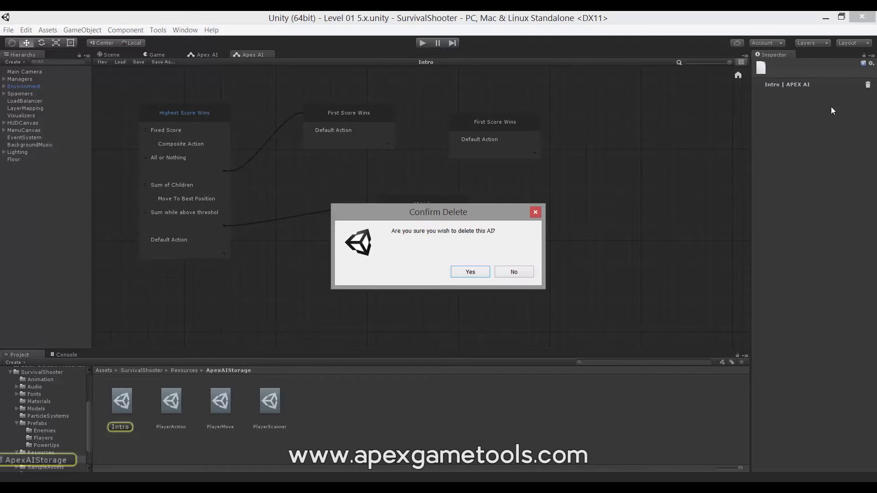
Step: Confirm deleting the Intro AI, leaving PlayerAction, PlayerMove and PlayerScanner in storage
left_click(470, 272)
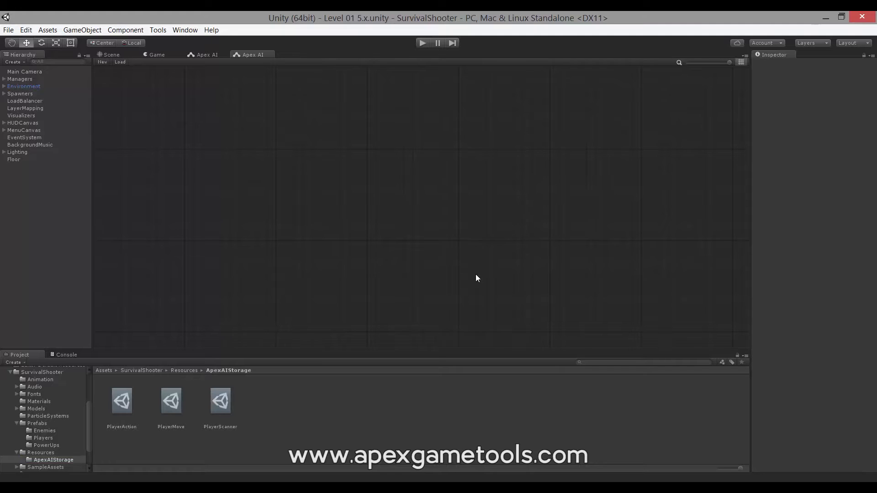
mouse_move(345, 205)
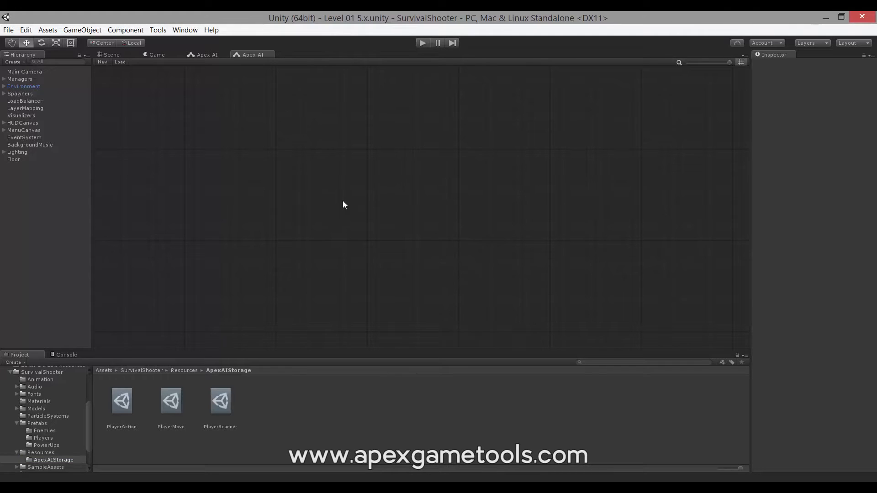
mouse_move(201, 134)
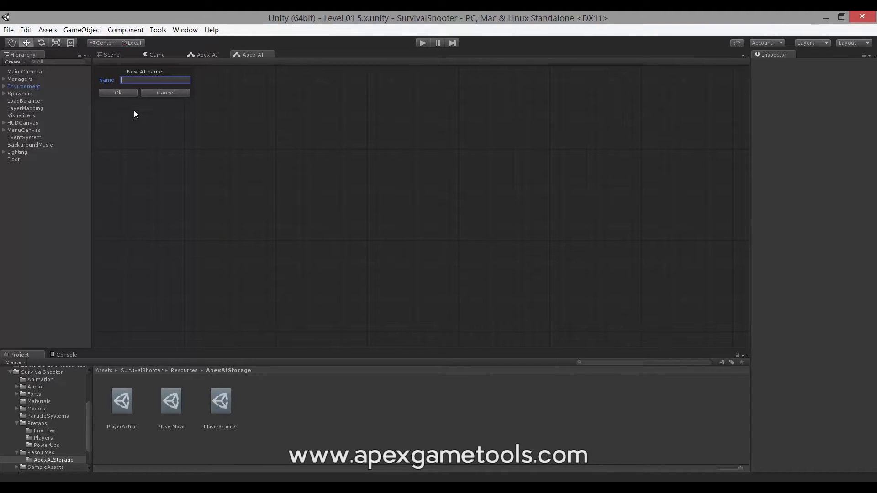
Step: Name the new AI 'PlayerScanner' and confirm, creating PlayerScanner 2
type("P")
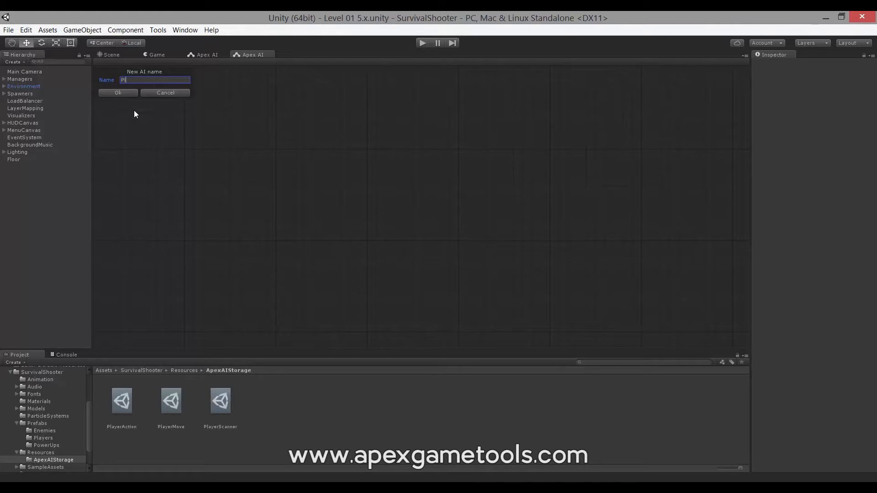
type("layerScan")
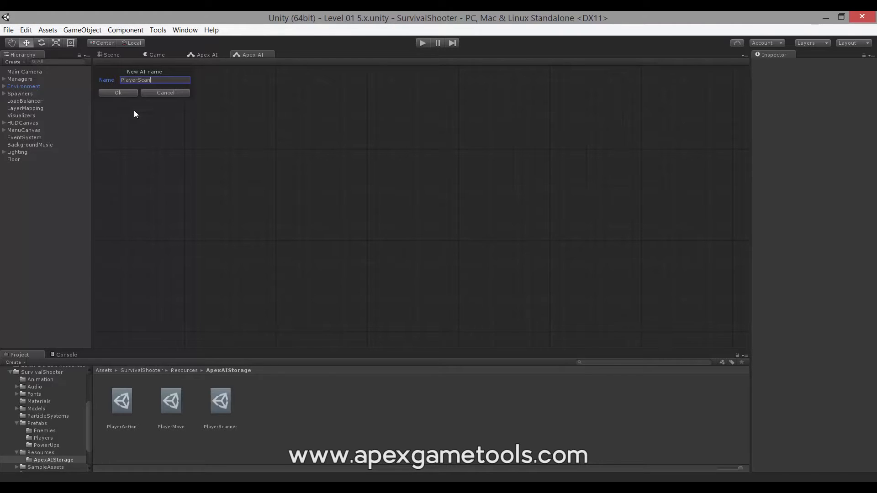
type("ner")
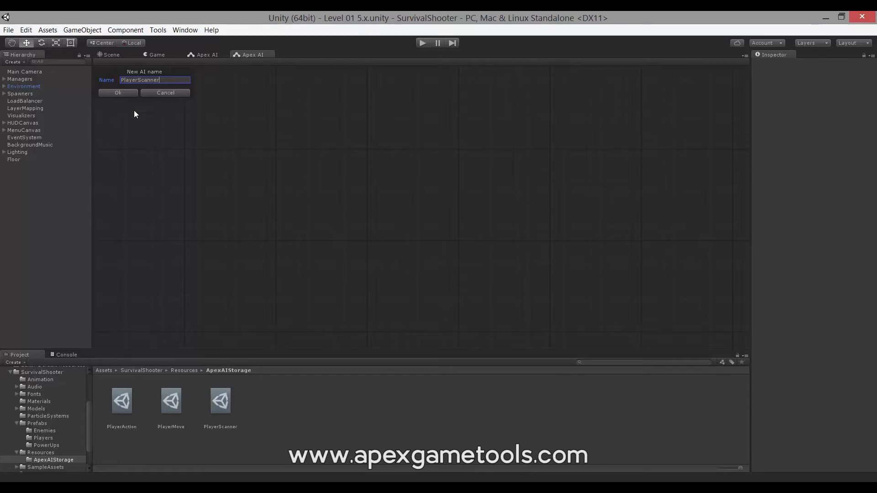
left_click(117, 92)
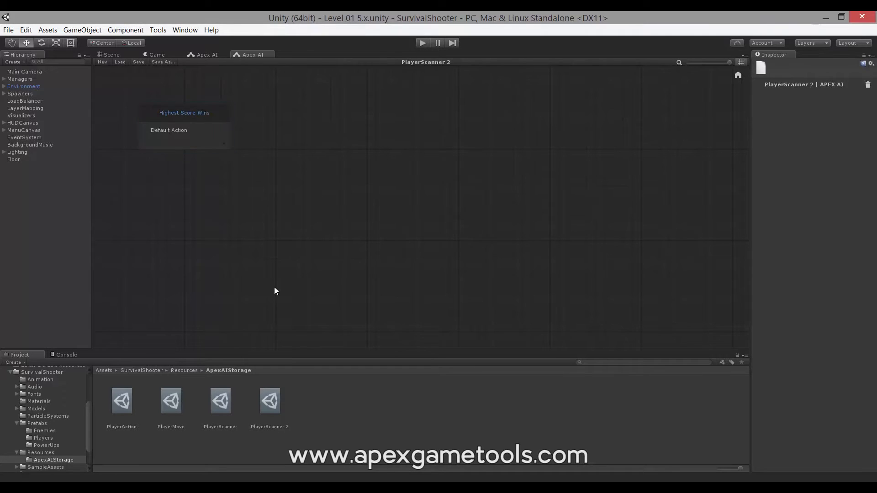
mouse_move(308, 221)
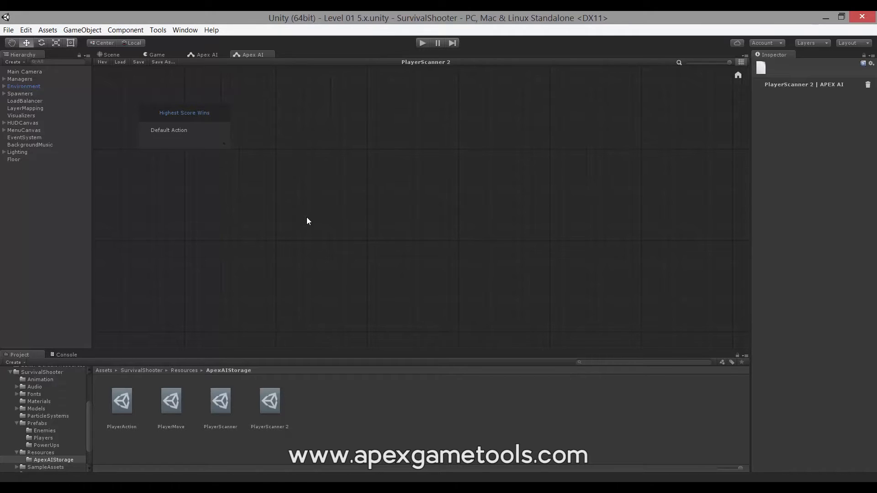
mouse_move(312, 272)
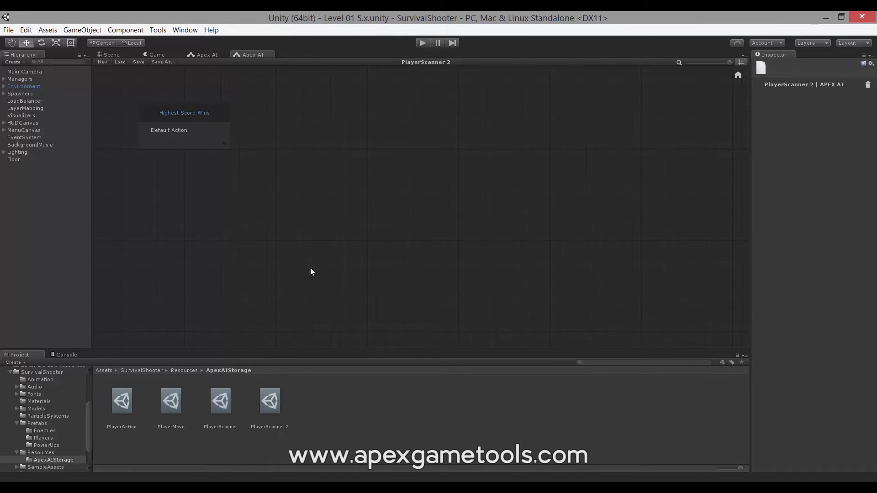
mouse_move(281, 189)
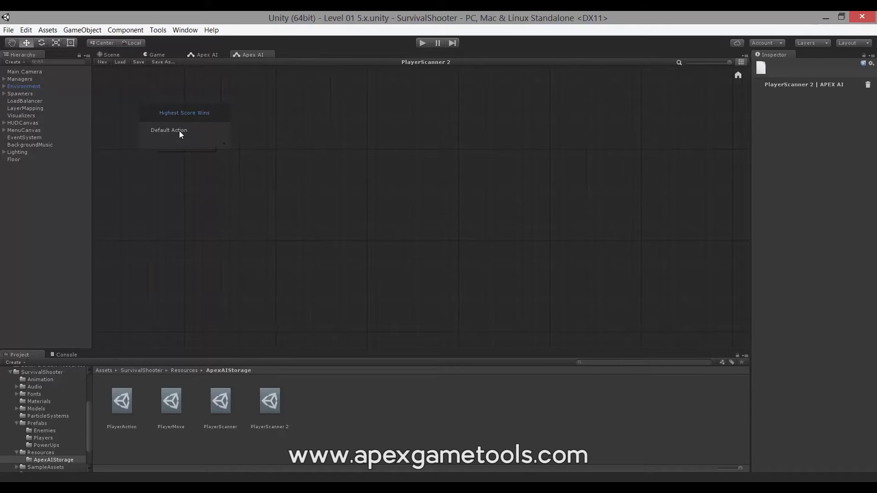
Step: Select the Default Action row to show its properties with score 1
left_click(179, 130)
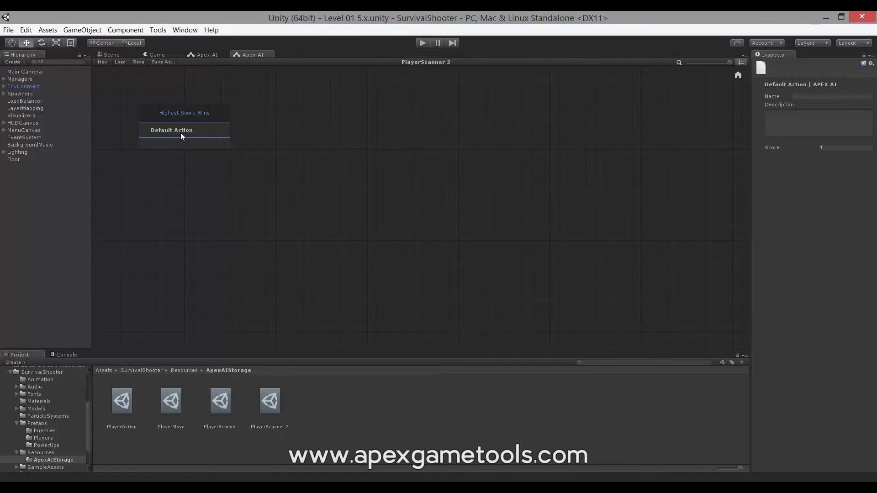
mouse_move(202, 171)
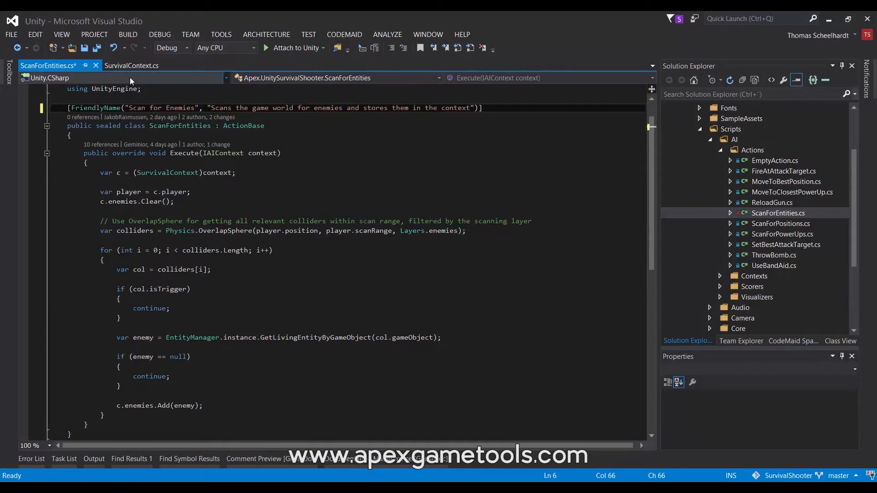
Step: Review SurvivalContext's player, enemies, powerups and sampledPositions properties in Visual Studio
left_click(132, 66)
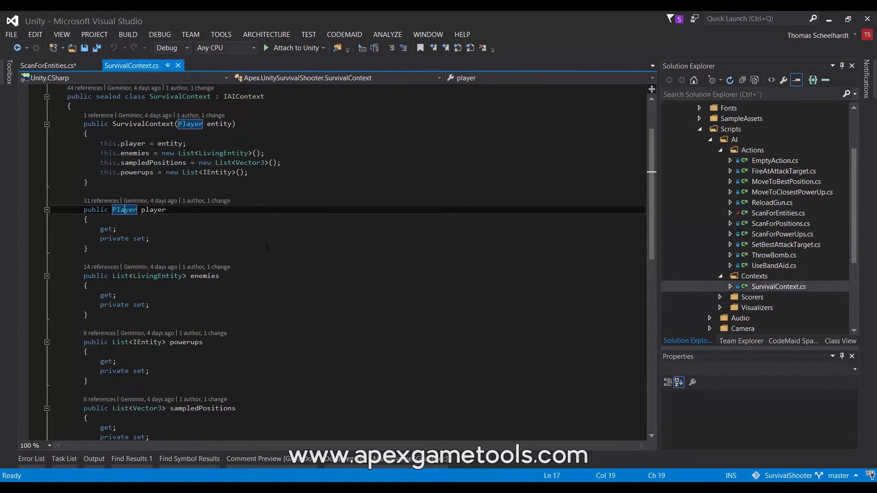
scroll("down", 3)
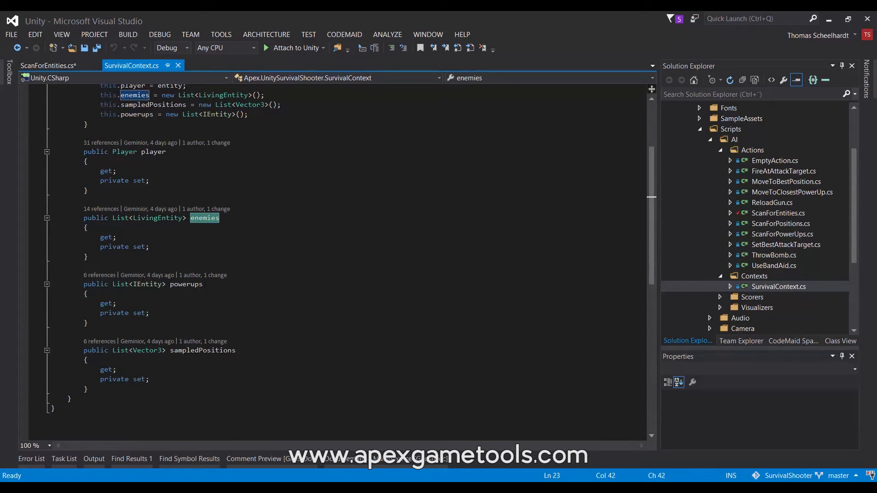
mouse_move(202, 351)
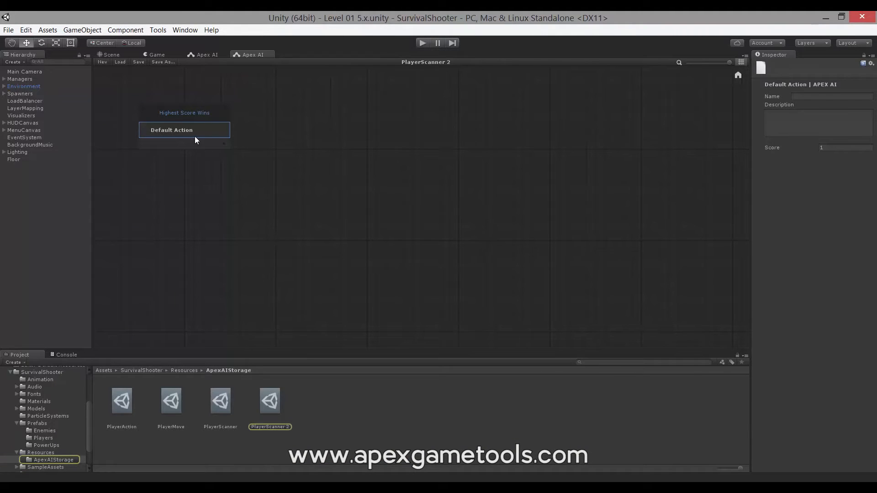
Step: Add a Composite Action beside Default Action and name it 'Scan'
right_click(192, 132)
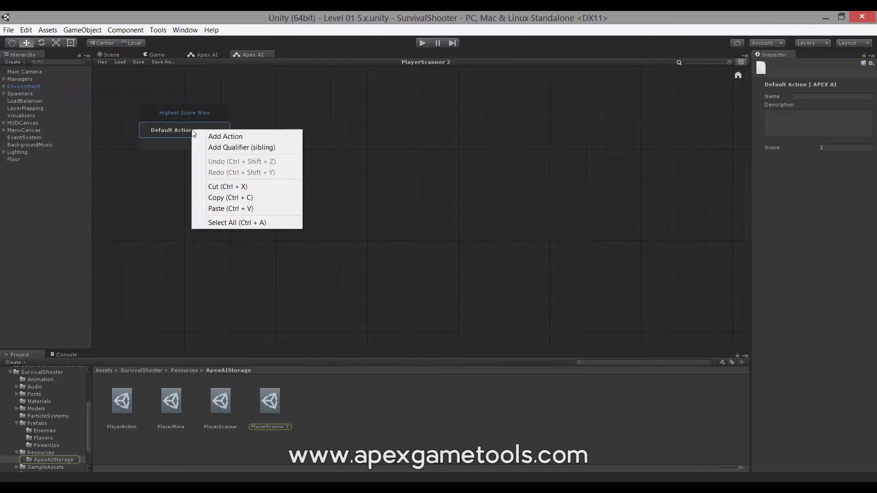
left_click(226, 136)
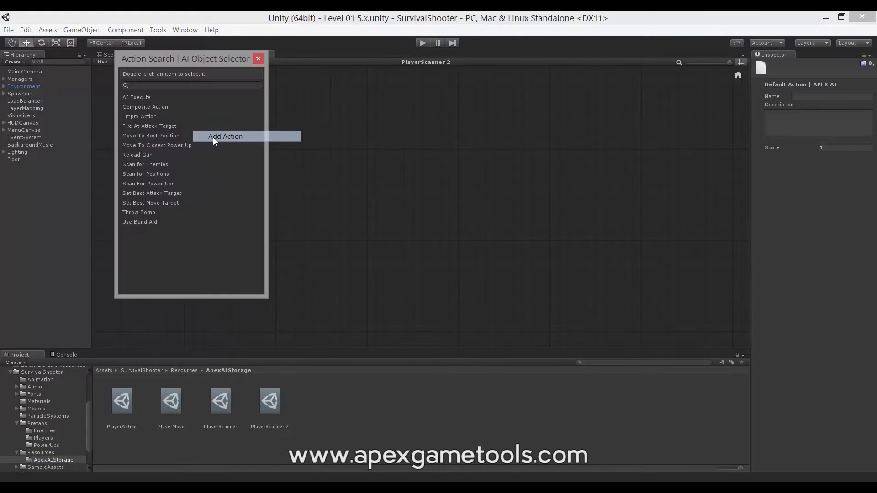
mouse_move(145, 107)
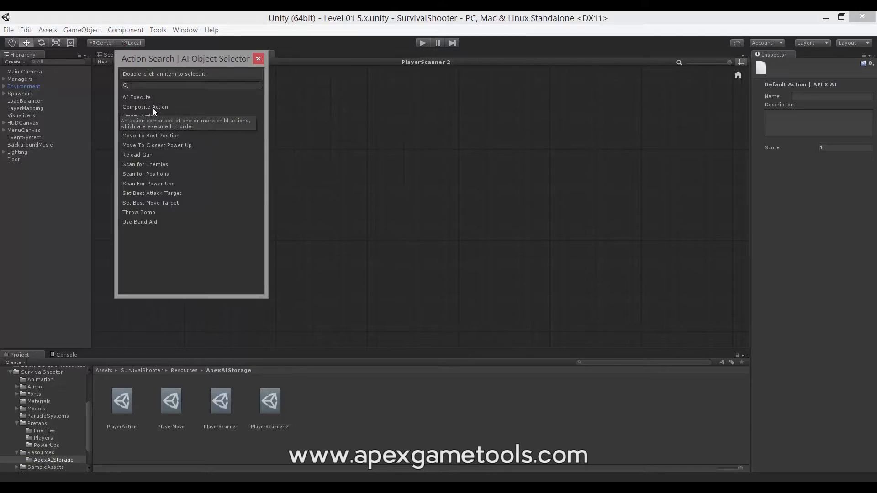
double_click(146, 107)
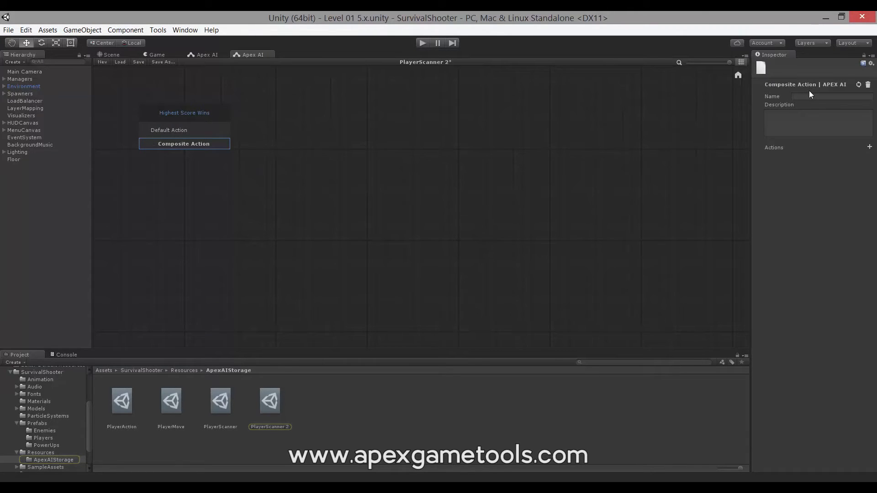
left_click(830, 96)
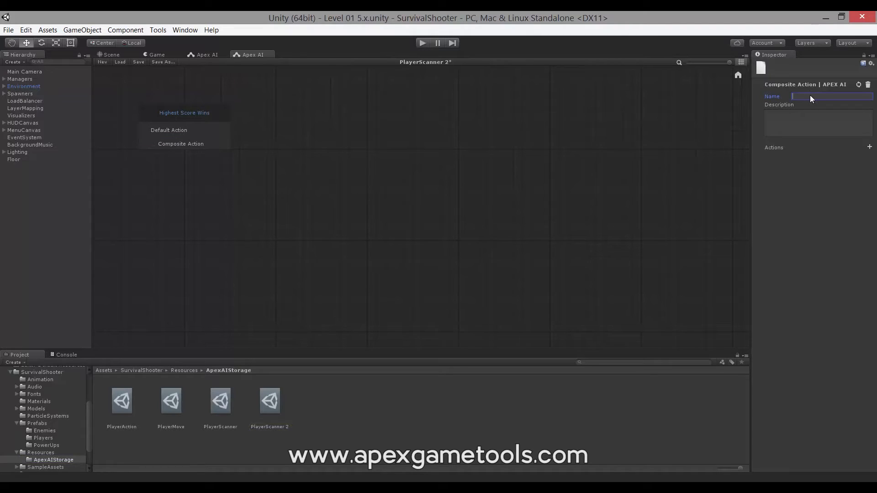
type("Scan")
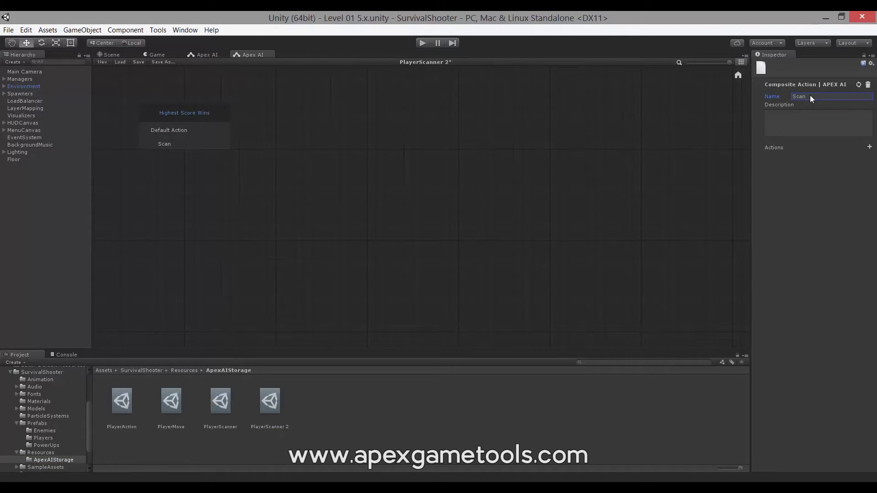
left_click(818, 123)
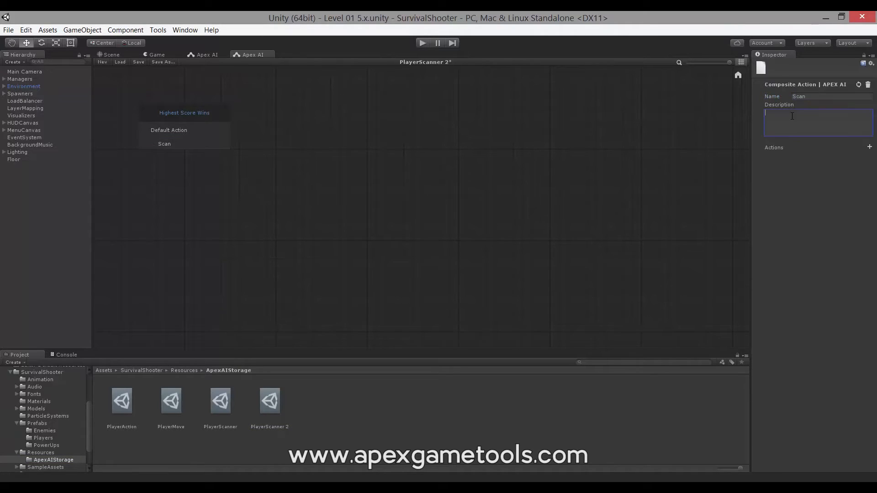
left_click(172, 130)
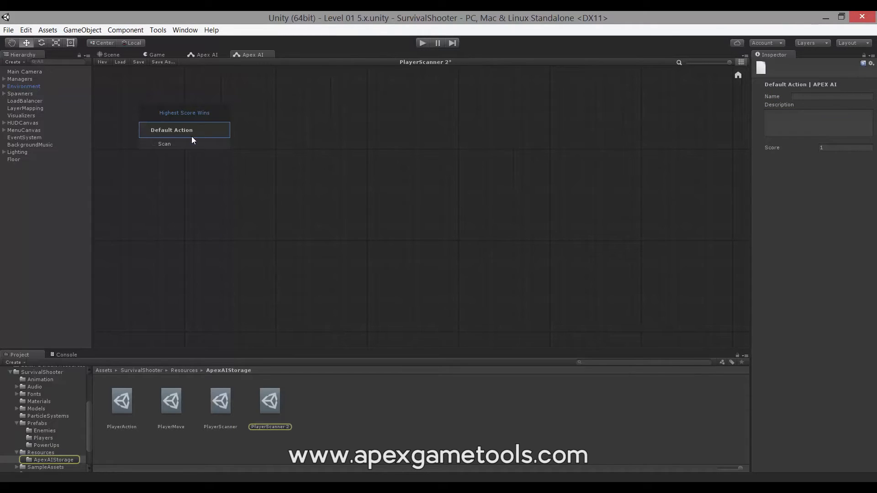
left_click(833, 96)
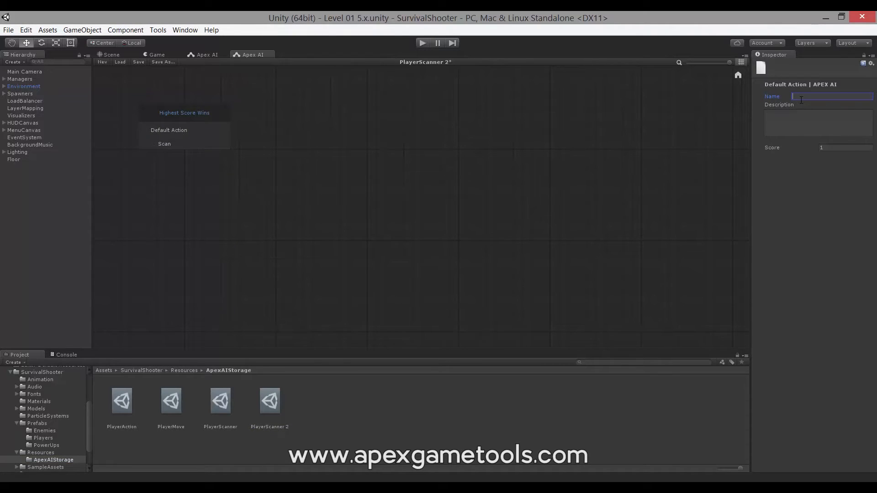
Step: Rename the Default Action to 'Populate Context' and select the Scan action
type("S")
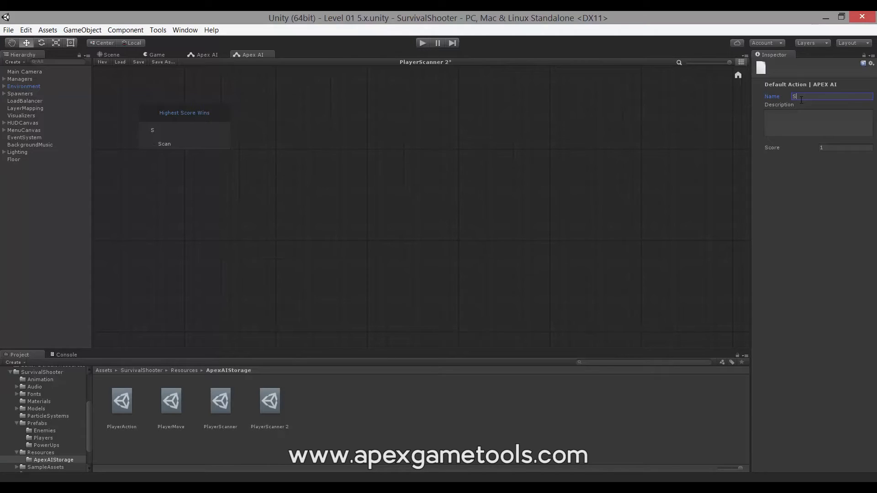
type("Pop")
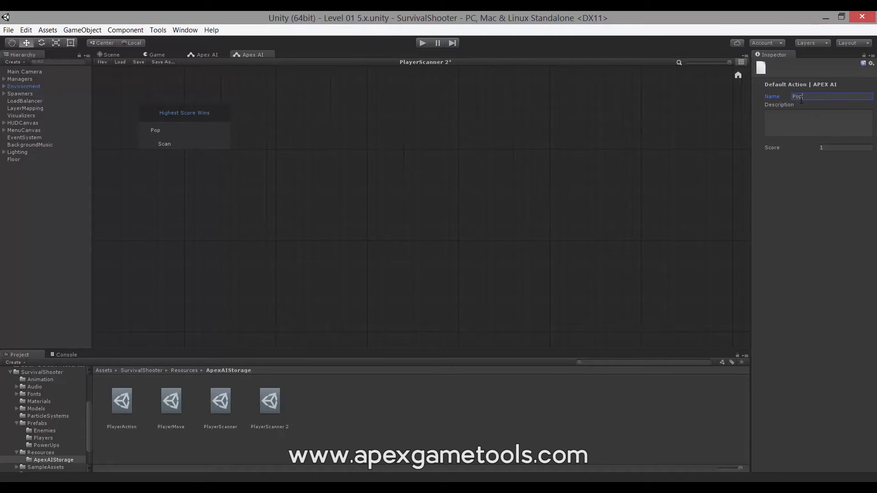
type("Populate Contex")
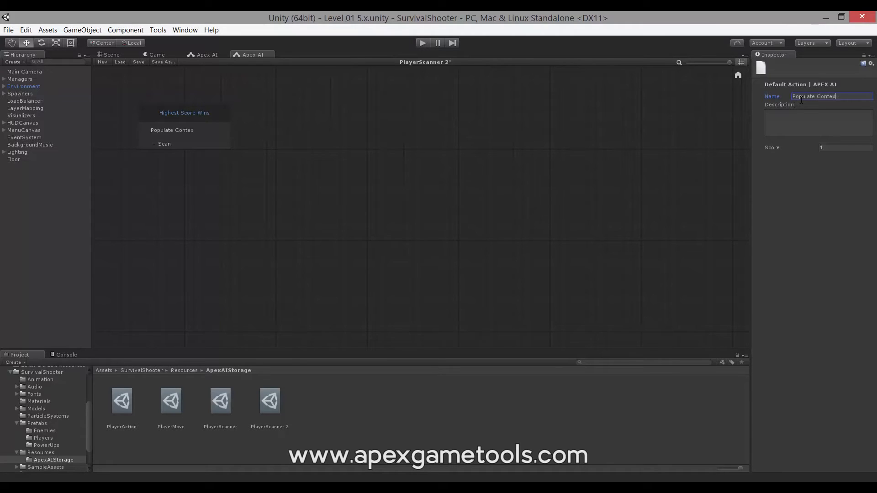
left_click(819, 123)
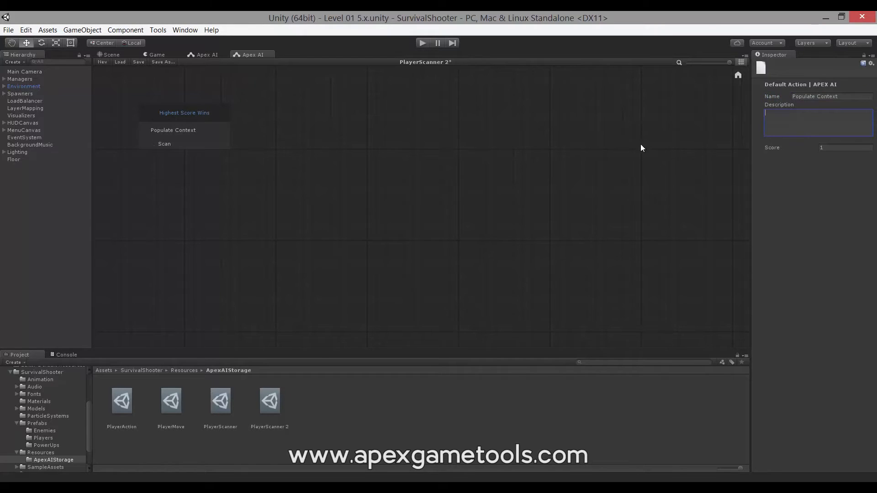
mouse_move(208, 148)
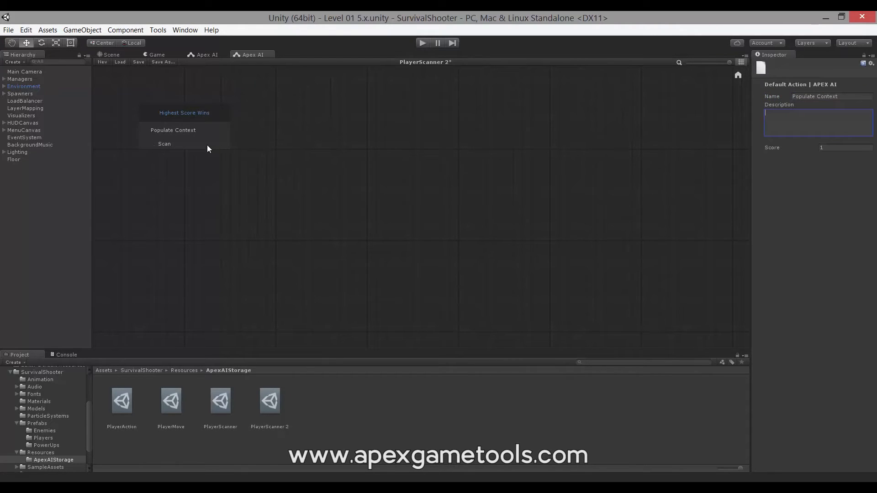
left_click(164, 144)
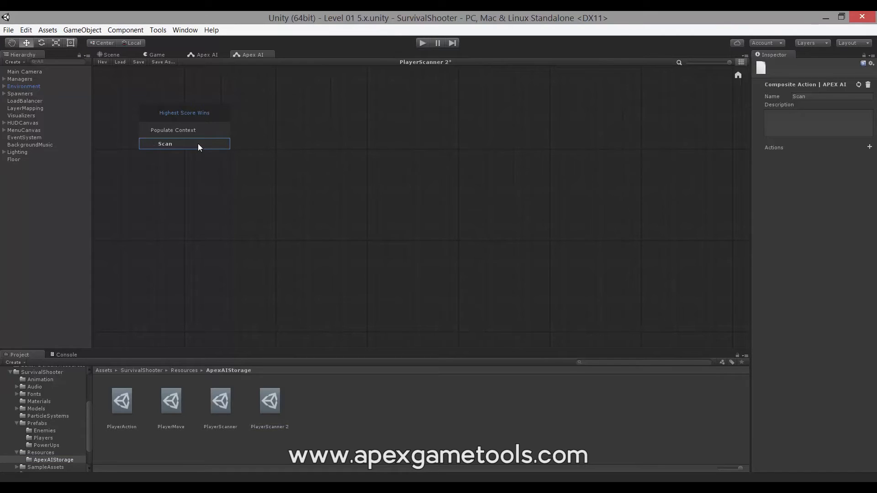
mouse_move(538, 145)
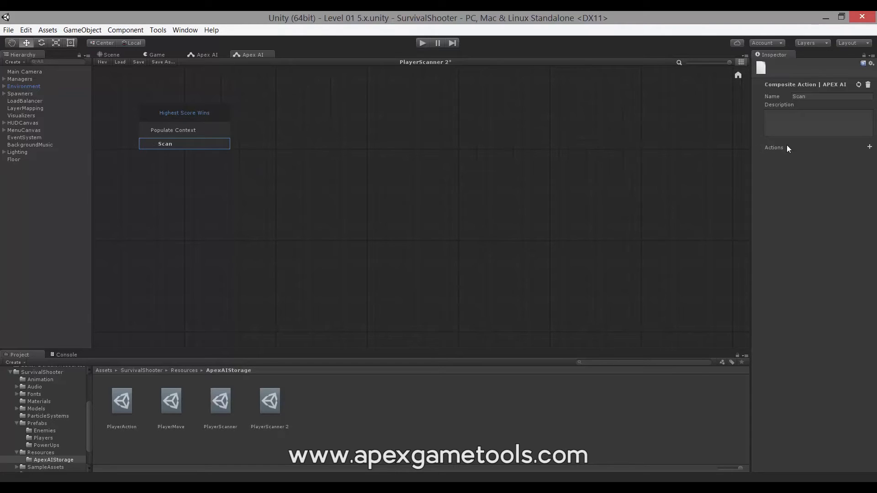
mouse_move(869, 148)
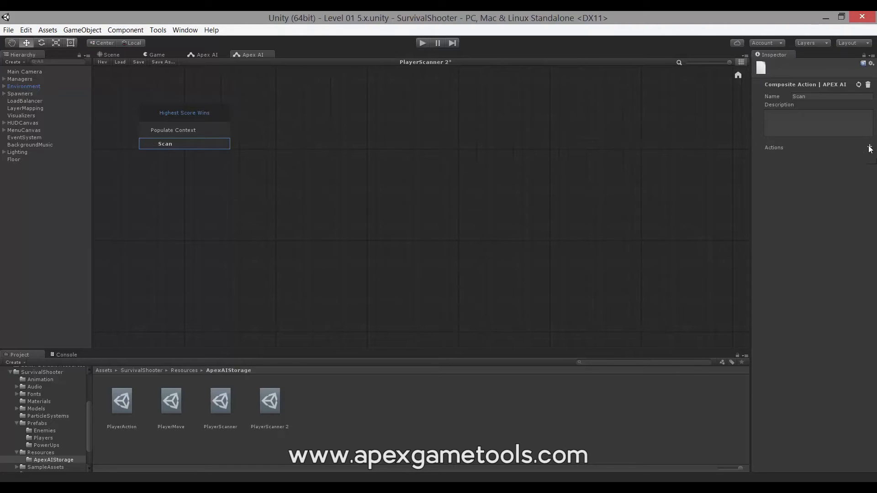
Step: Add Scan for Enemies, Scan For Power Ups and Scan for Positions to Scan's actions
left_click(869, 148)
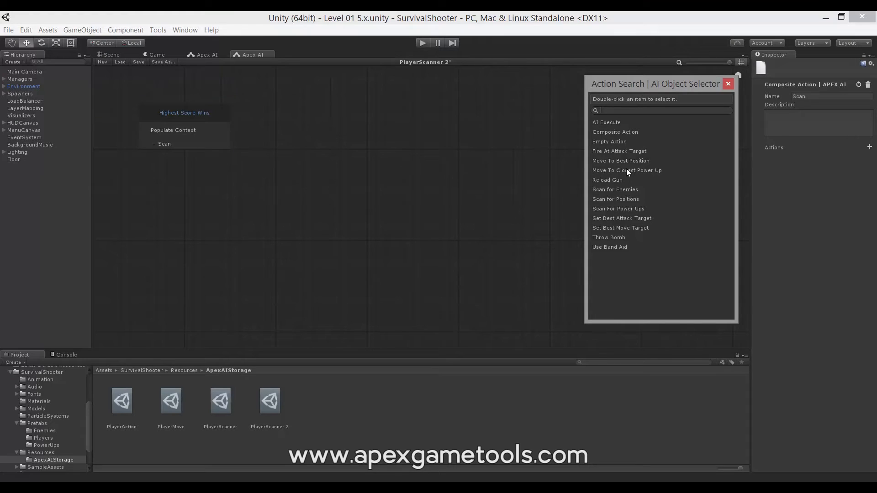
mouse_move(638, 190)
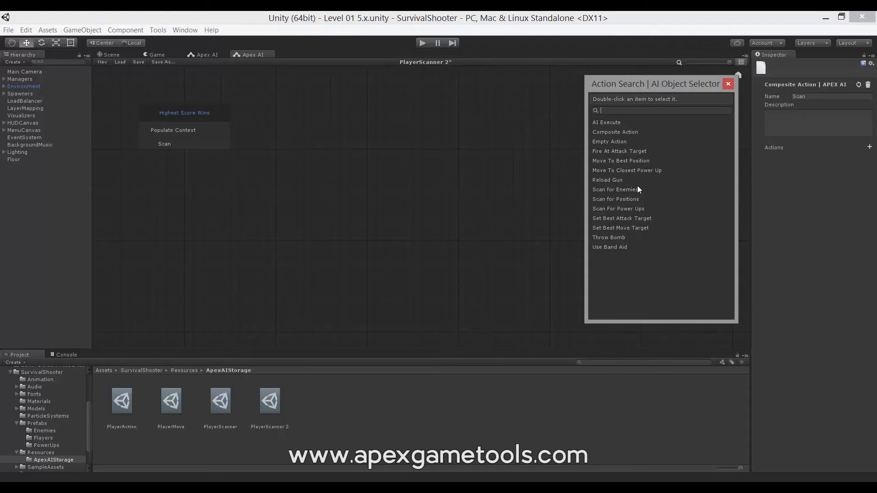
mouse_move(615, 193)
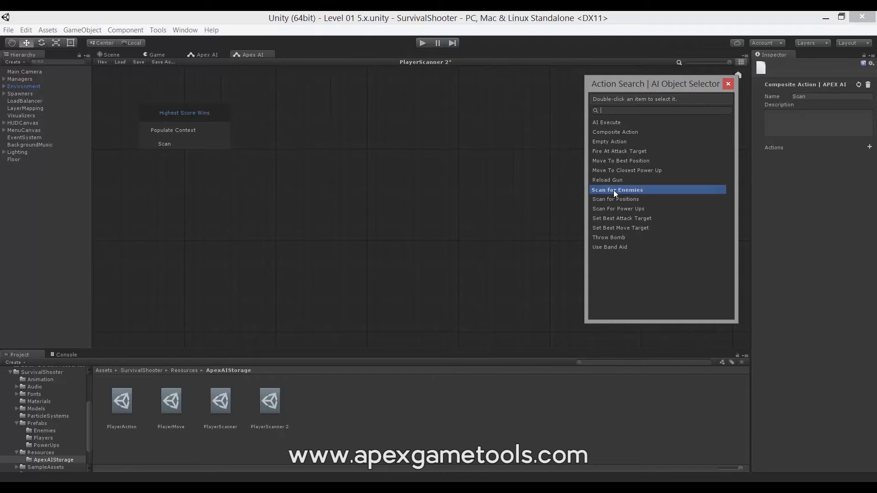
double_click(617, 190)
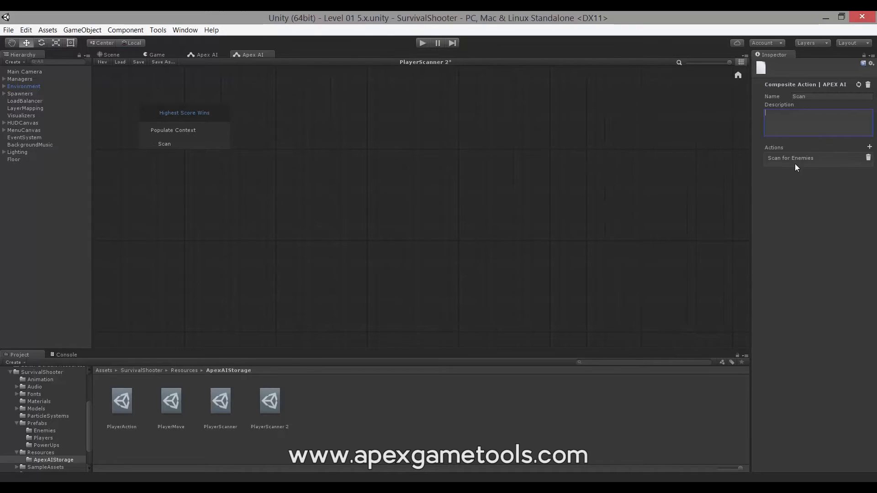
left_click(869, 146)
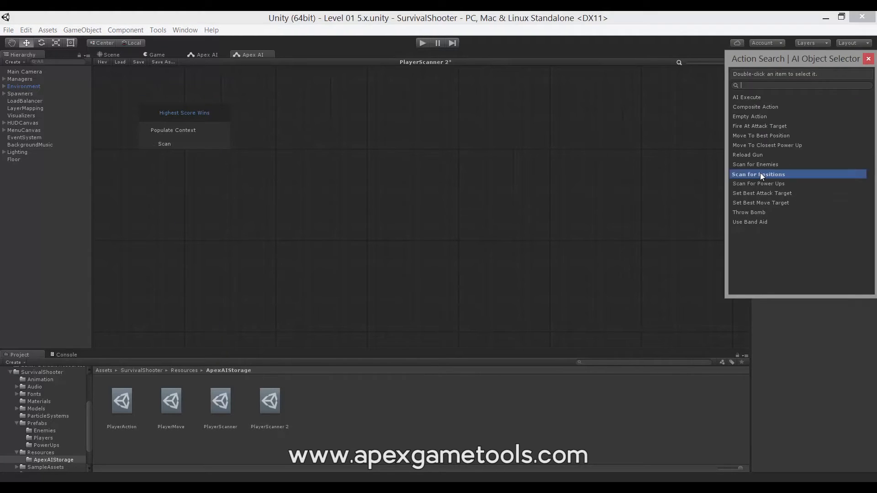
double_click(758, 174)
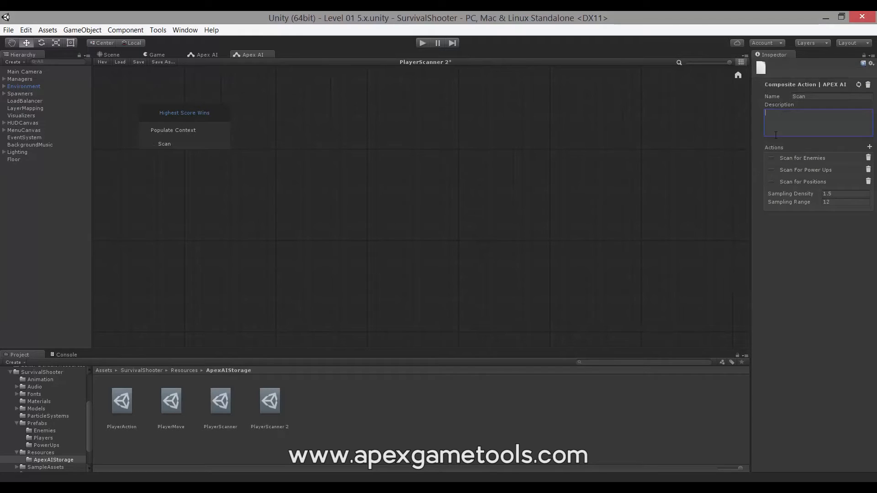
mouse_move(775, 182)
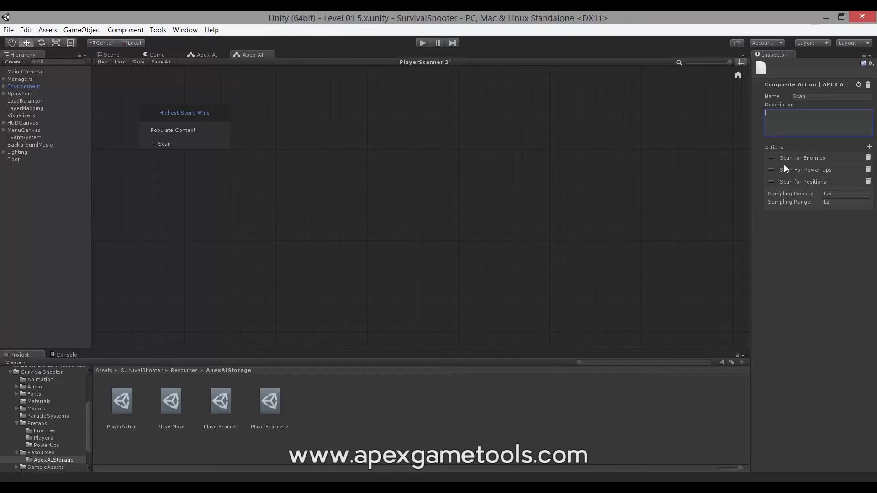
mouse_move(776, 164)
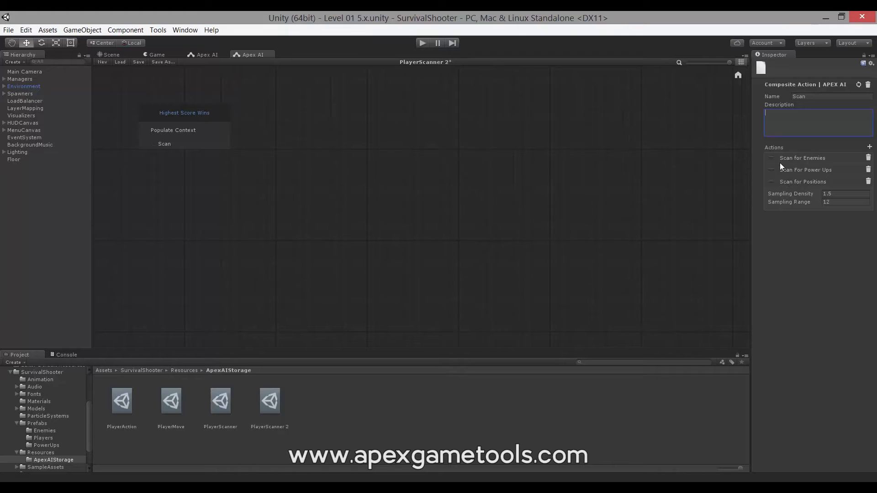
mouse_move(803, 159)
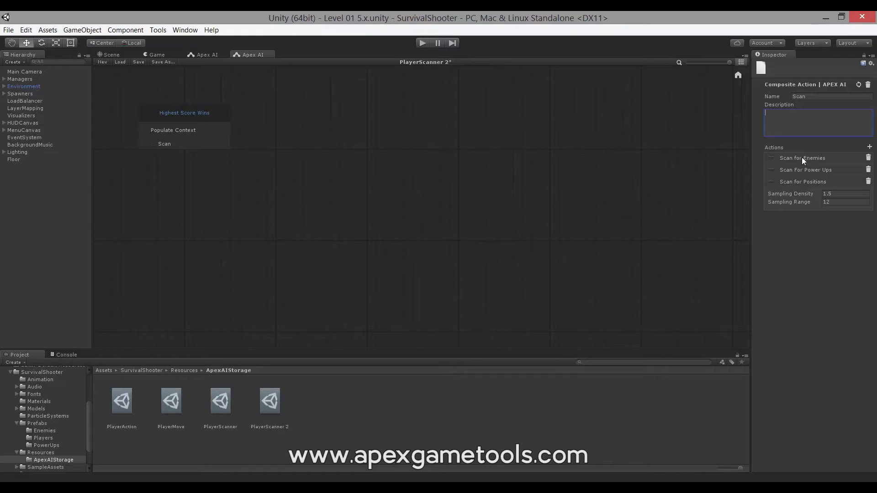
mouse_move(785, 167)
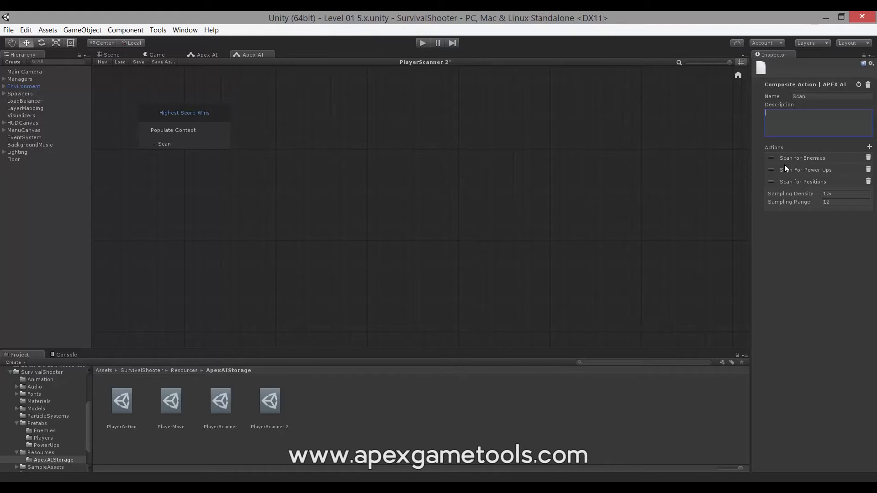
mouse_move(769, 194)
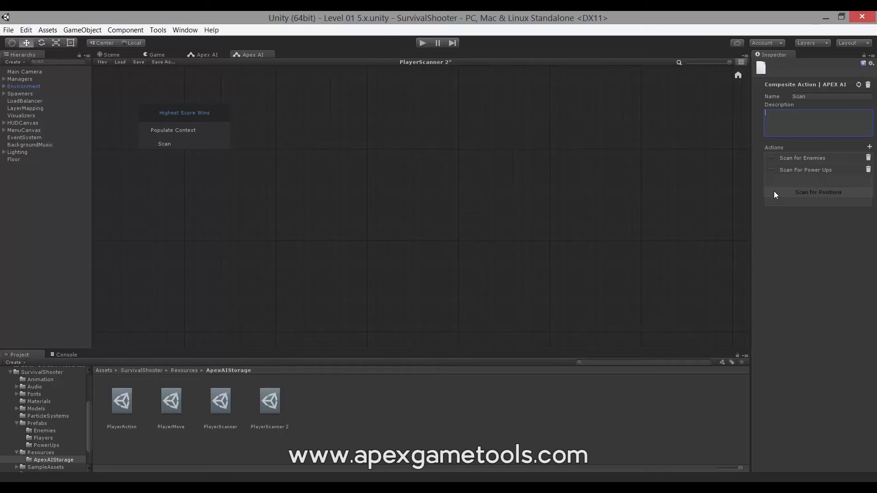
left_click(818, 193)
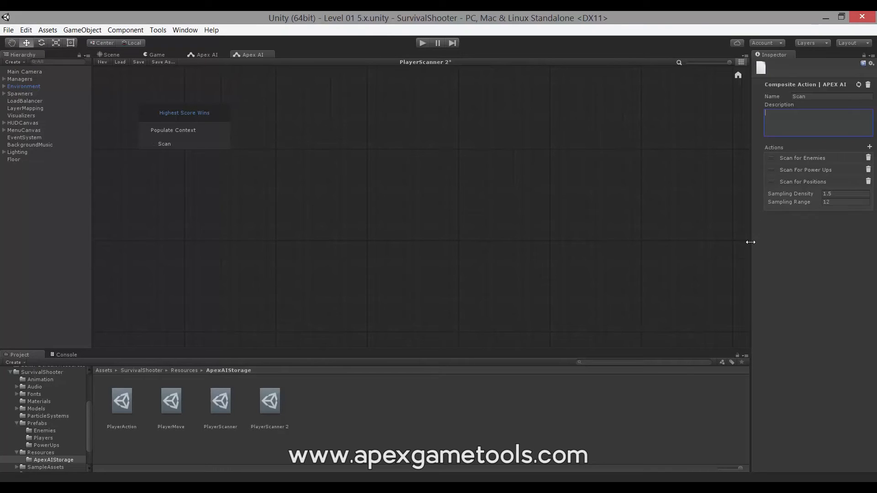
mouse_move(790, 219)
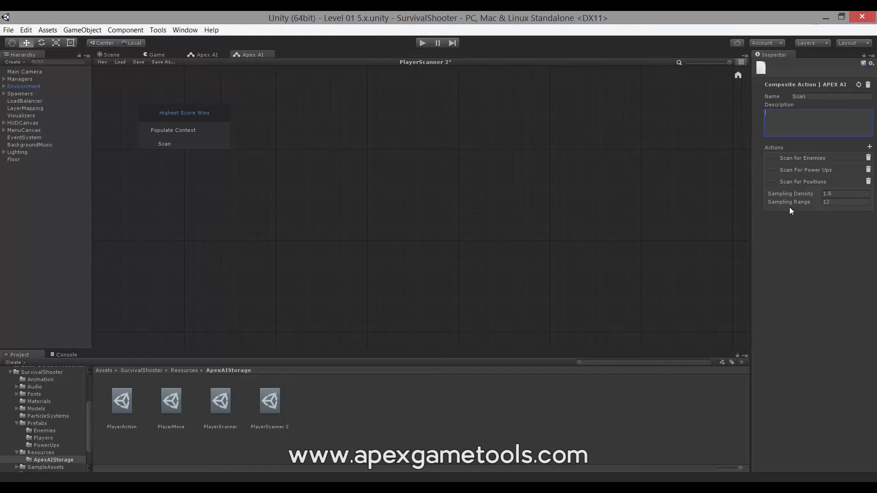
mouse_move(775, 162)
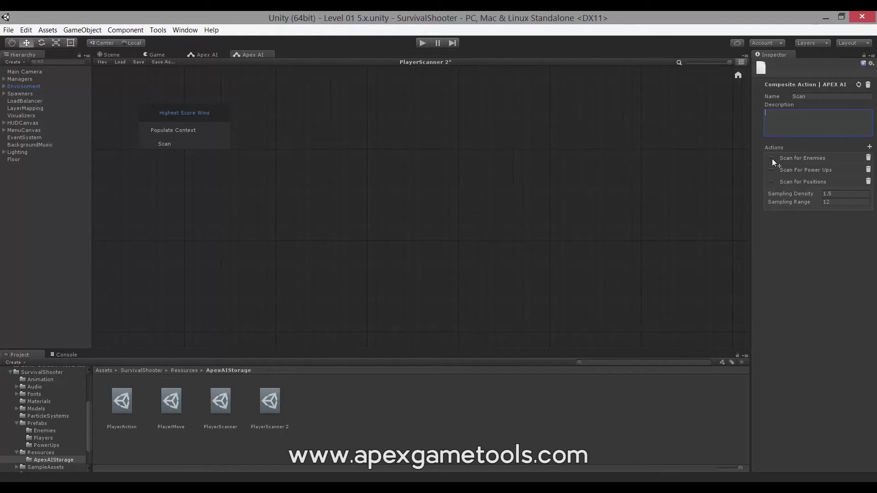
mouse_move(807, 170)
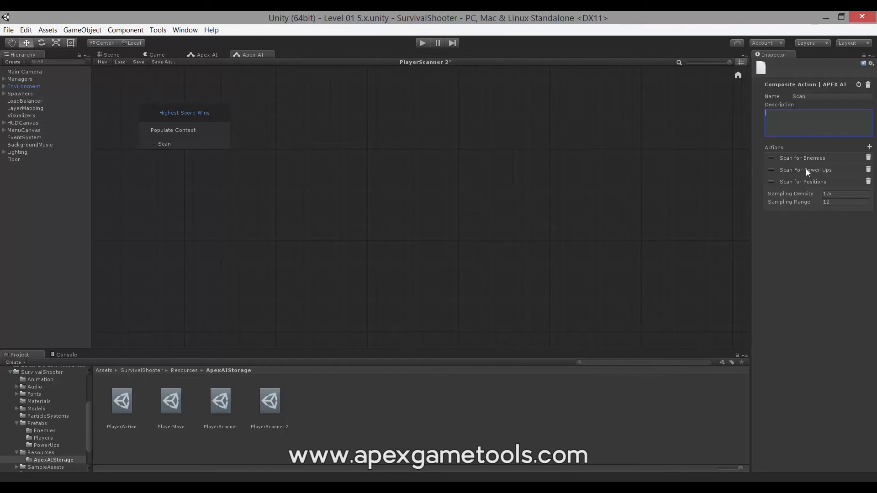
mouse_move(773, 186)
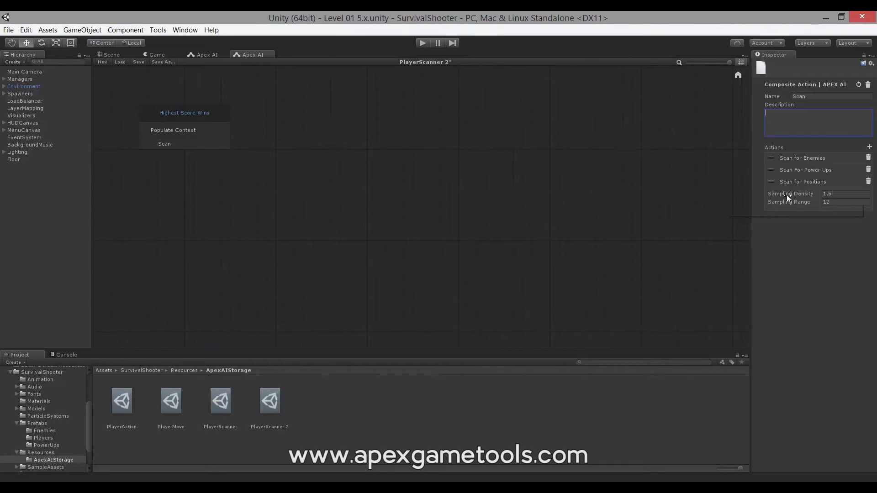
Step: Edit the Scan action's Sampling Density to 1.5, keeping Sampling Range 12
left_click(845, 194)
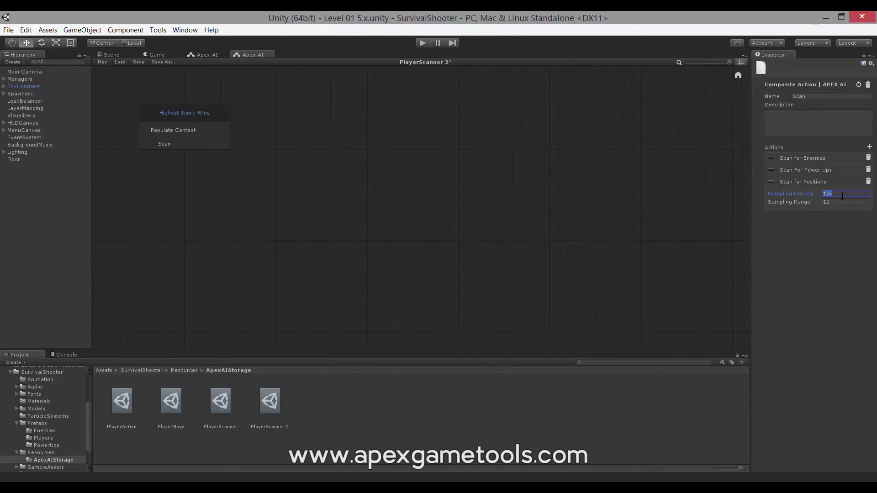
mouse_move(836, 203)
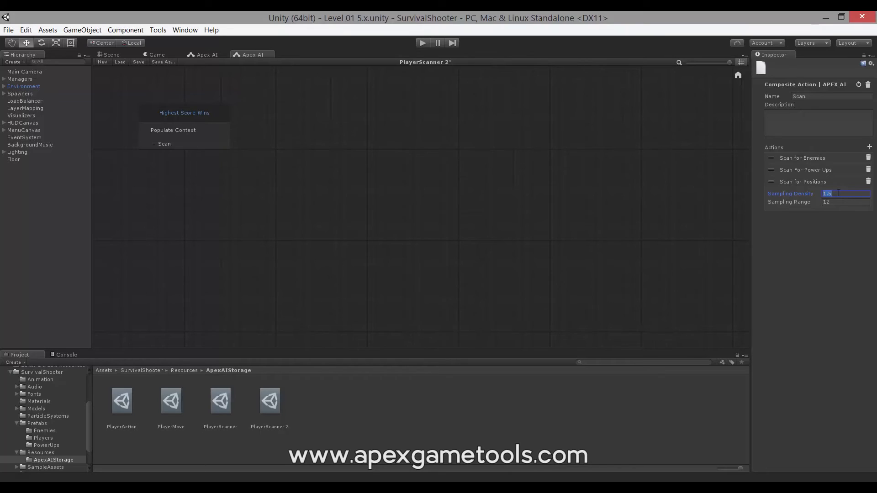
mouse_move(837, 202)
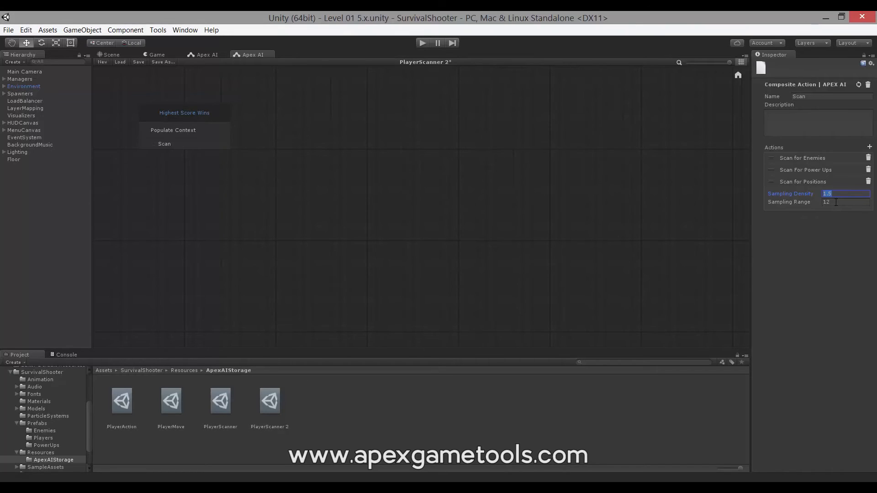
mouse_move(744, 232)
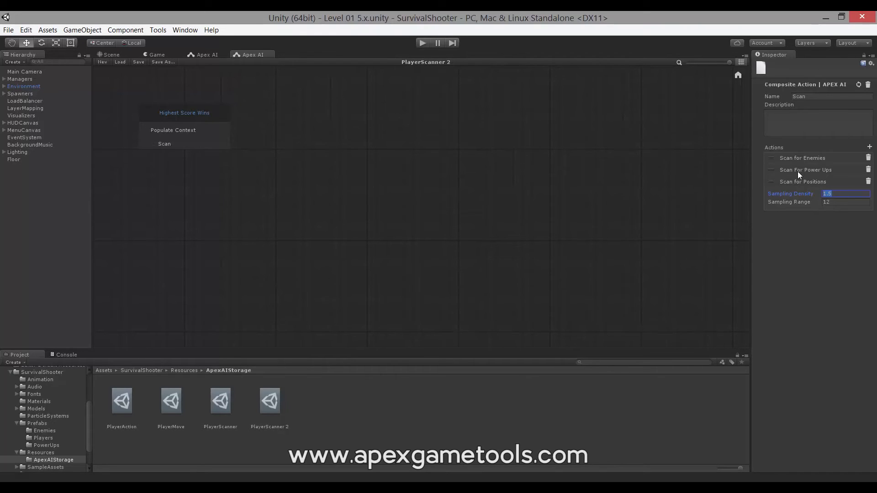
mouse_move(819, 179)
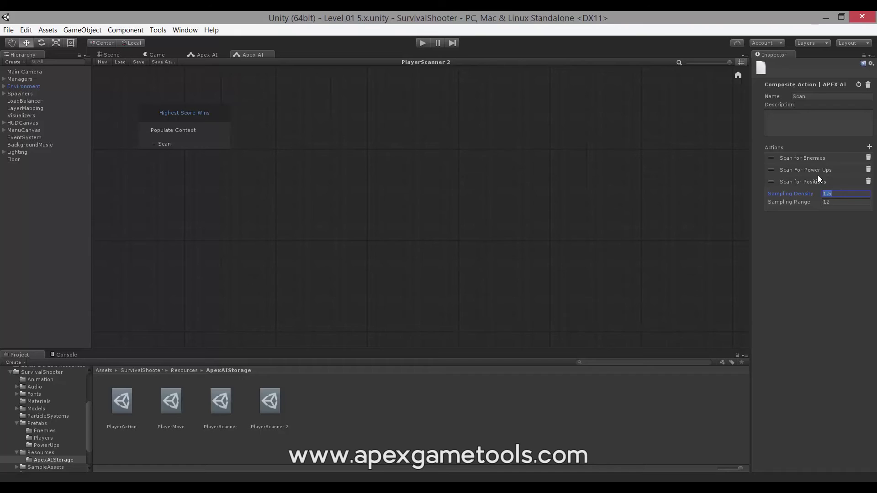
mouse_move(796, 172)
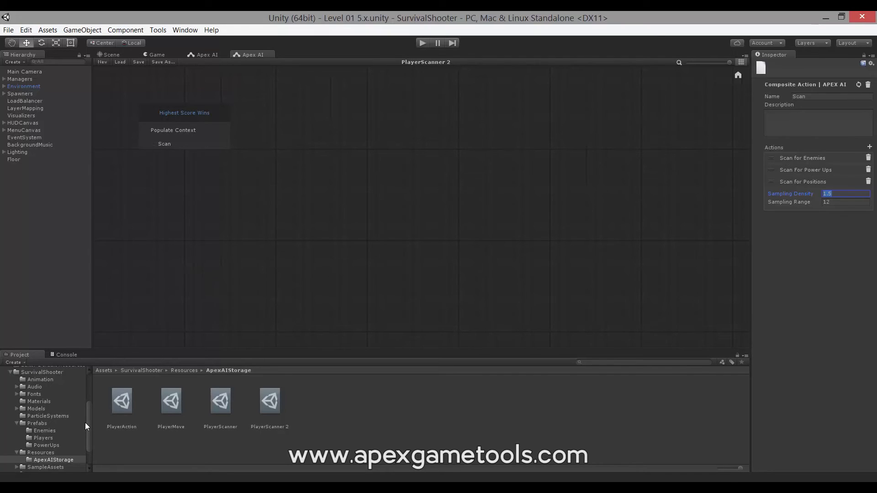
Step: Select the Player prefab in Prefabs > Players and review its Utility AI Component
left_click(44, 437)
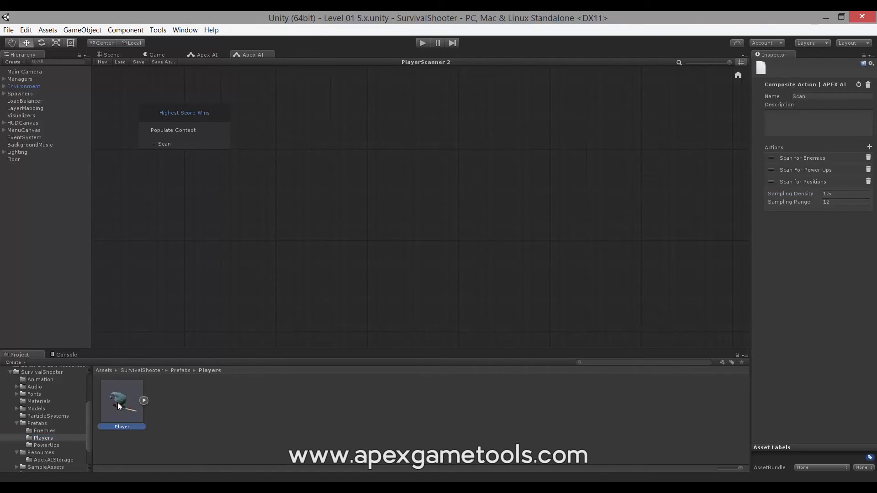
left_click(121, 404)
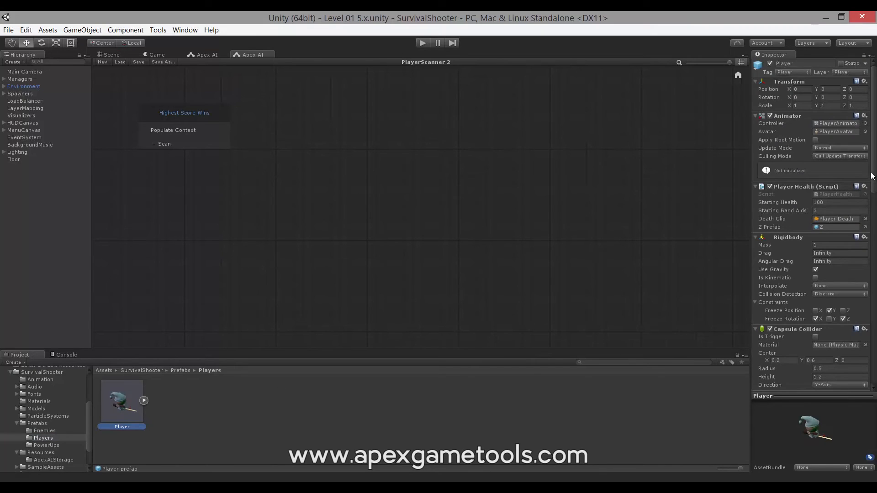
scroll("down", 3)
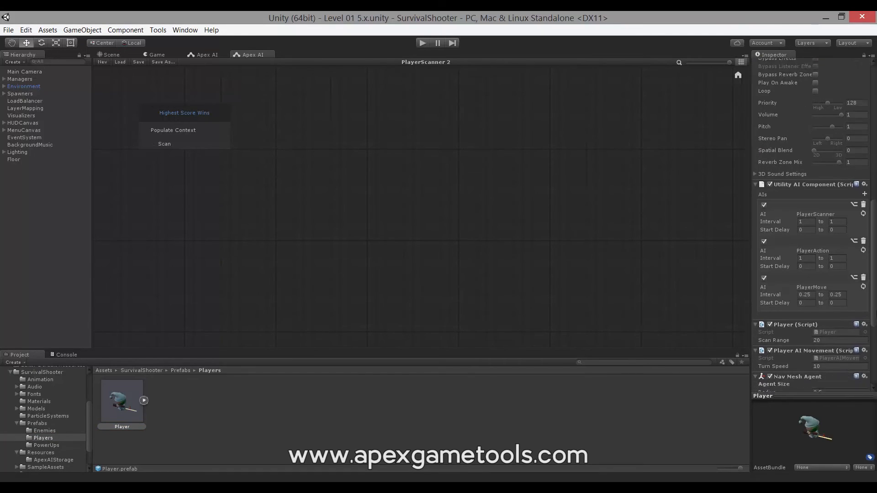
scroll("down", 3)
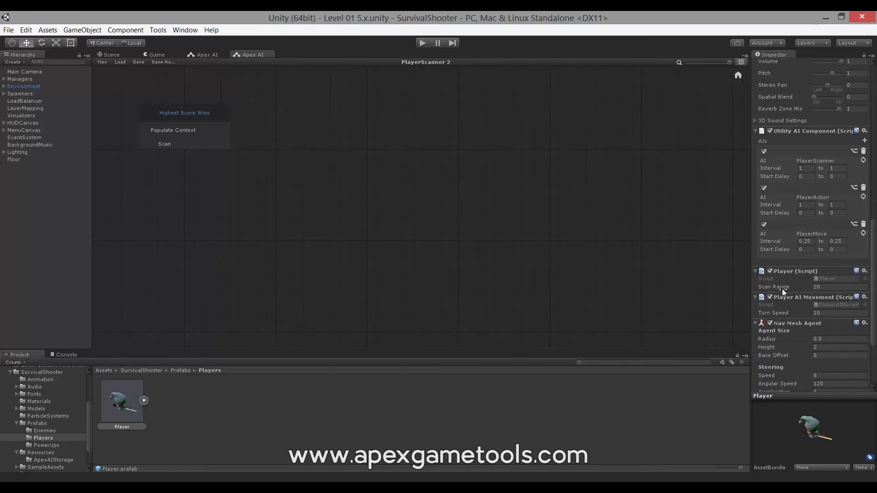
mouse_move(827, 292)
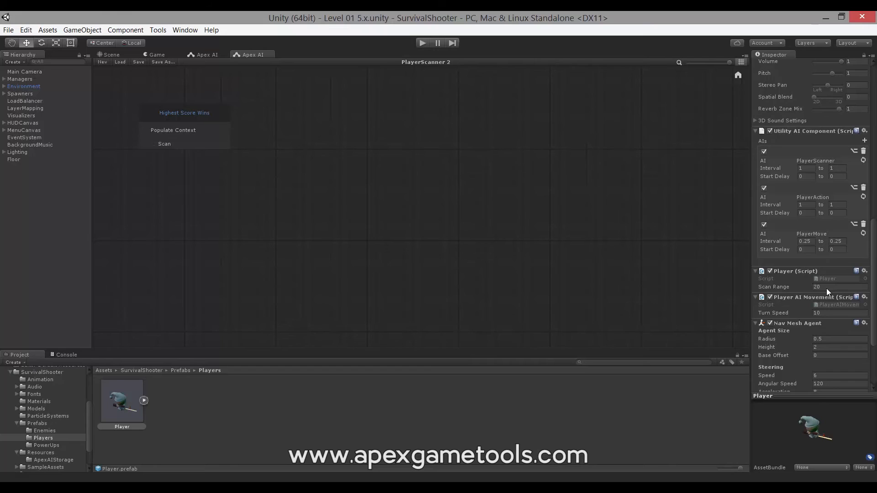
mouse_move(789, 290)
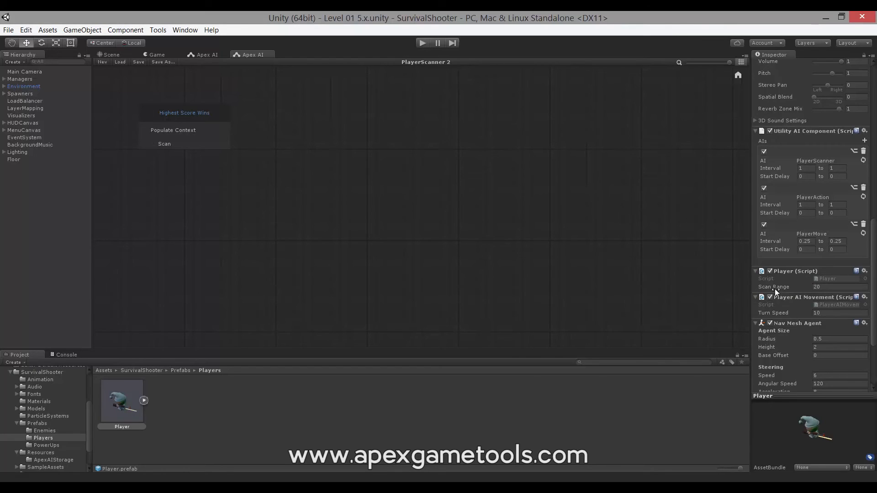
mouse_move(200, 115)
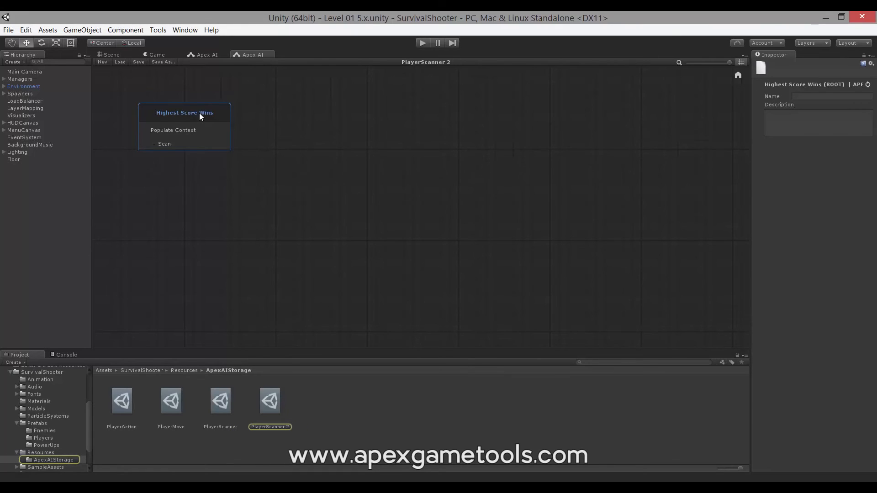
mouse_move(142, 62)
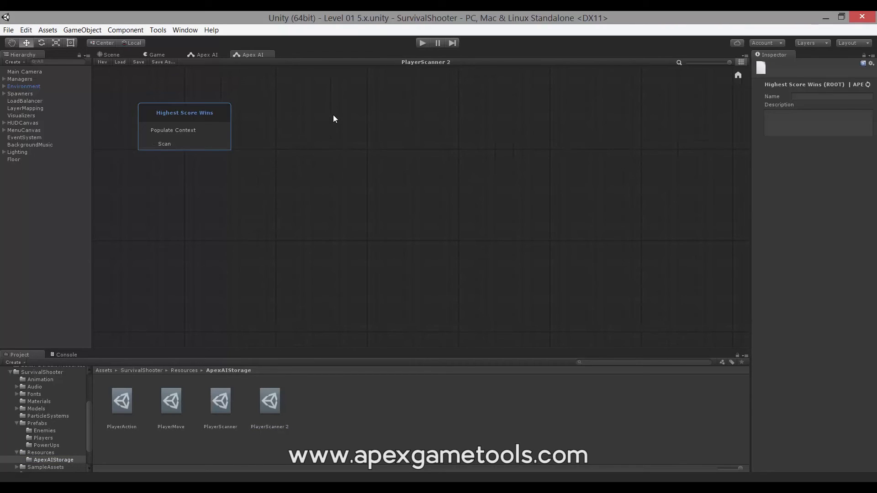
Step: Select the Scan action in PlayerScanner 2 to show its three scan actions
left_click(164, 144)
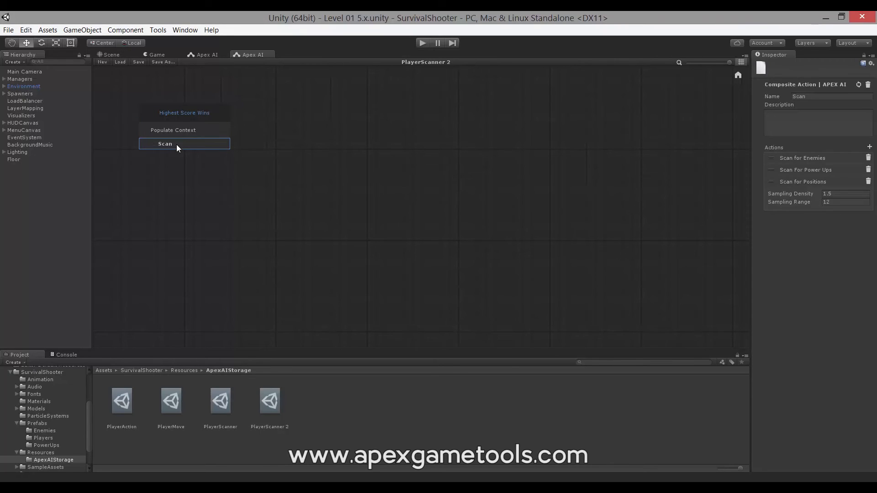
mouse_move(332, 351)
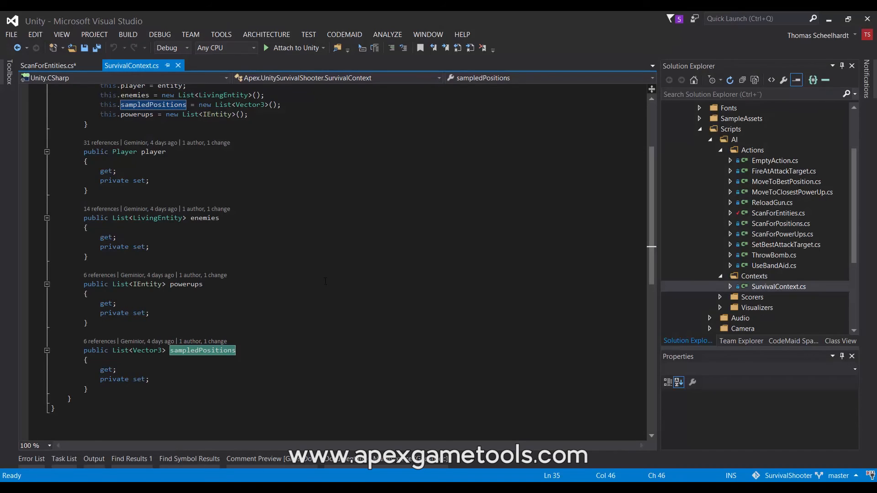
Step: Switch to ScanForEntities.cs to read how enemy colliders in scan range are gathered
left_click(46, 65)
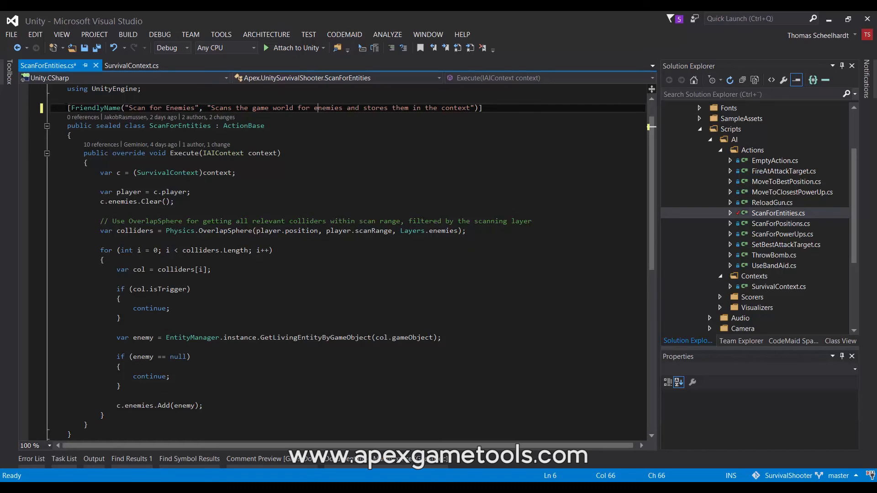
mouse_move(299, 180)
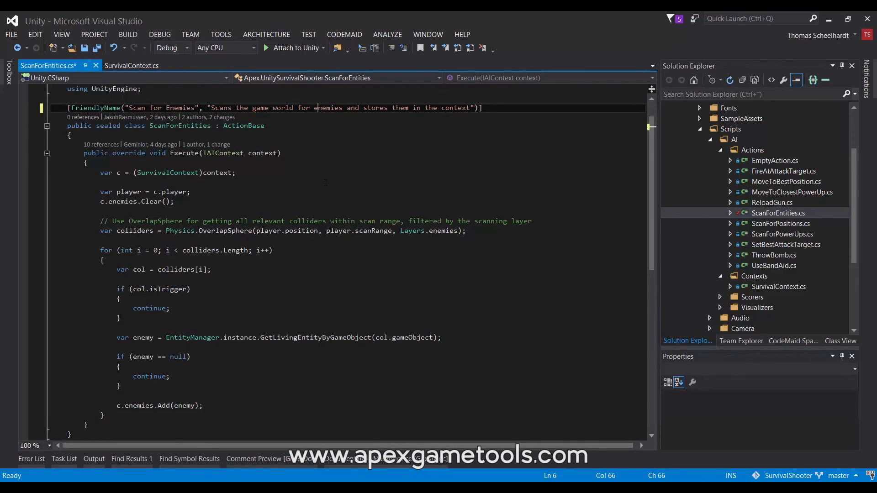
mouse_move(282, 188)
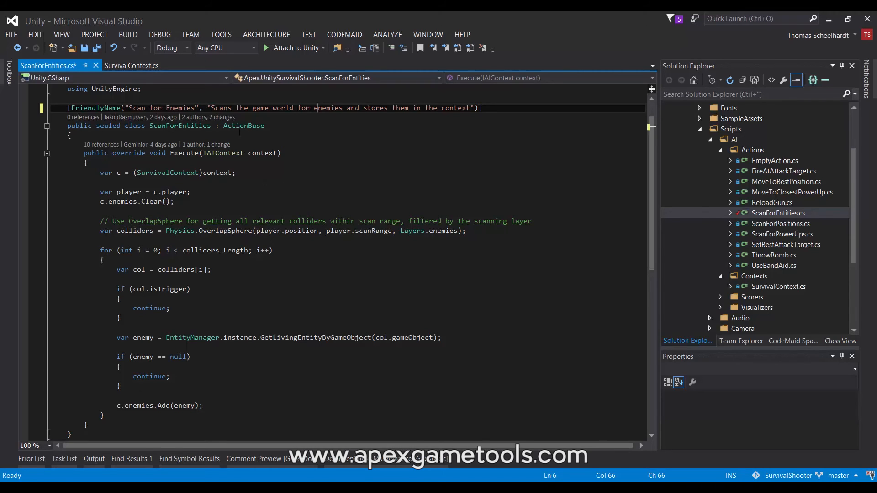
mouse_move(243, 125)
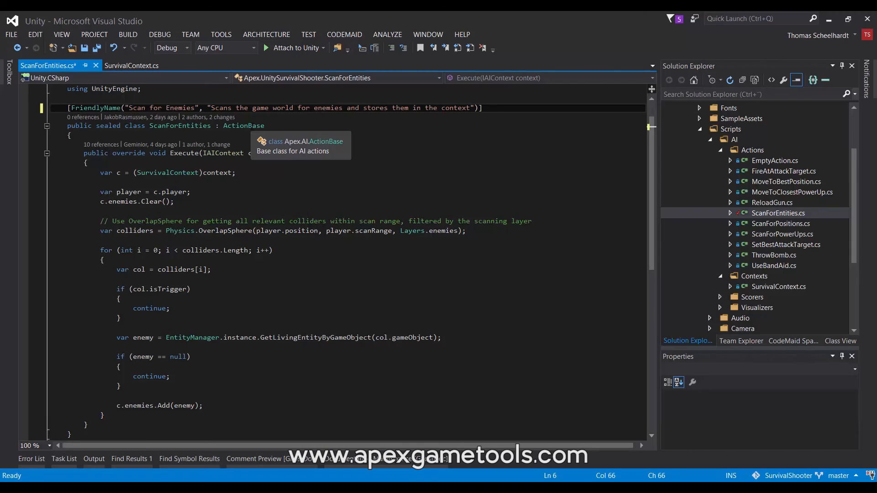
mouse_move(320, 127)
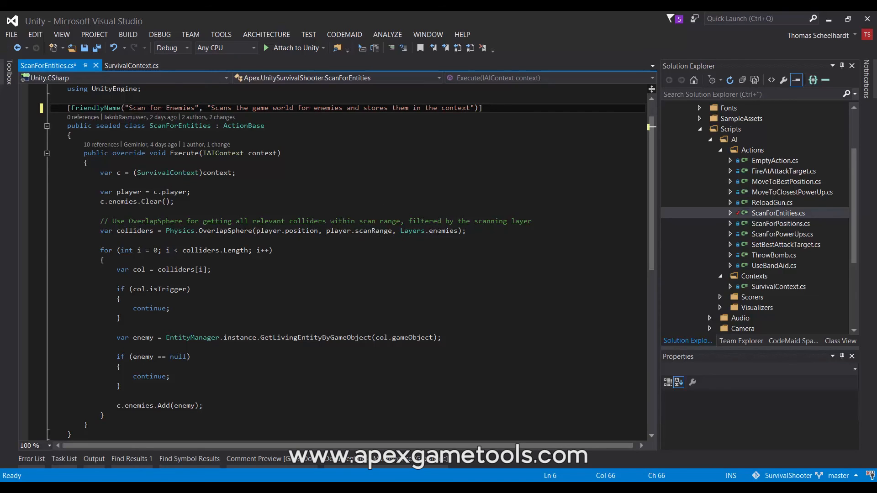
mouse_move(441, 230)
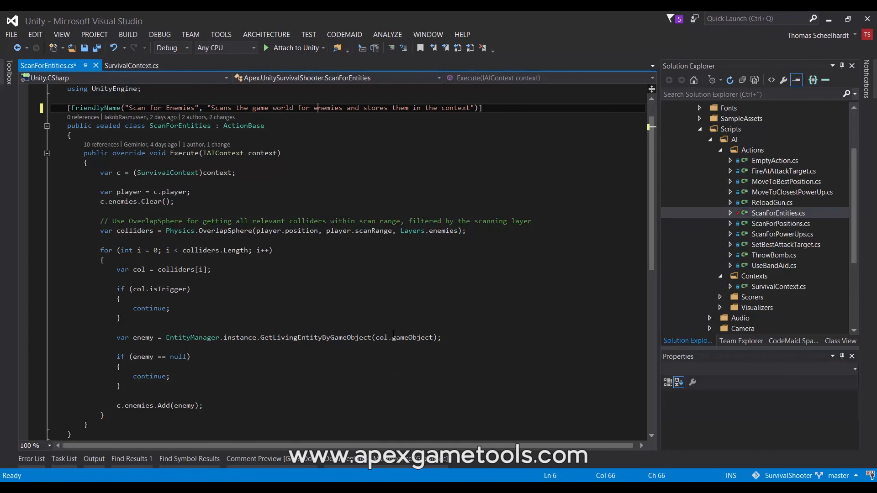
mouse_move(222, 390)
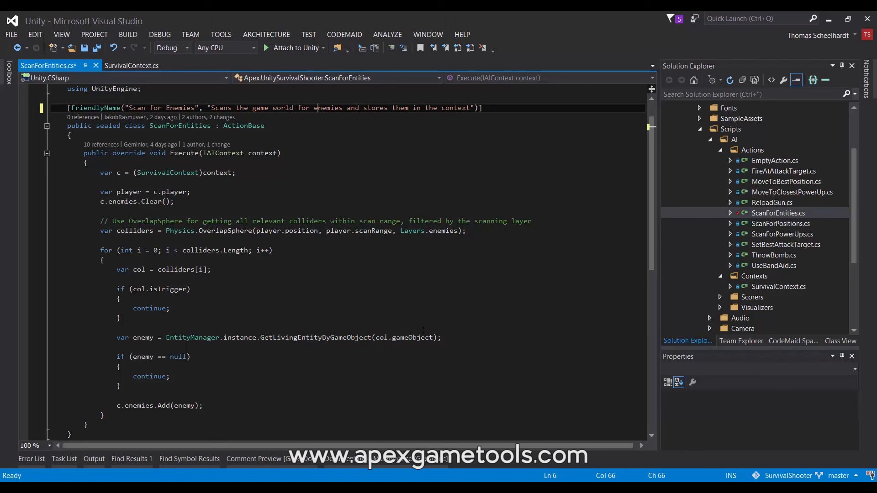
Step: Open ScanForPowerUps.cs, then ScanForPositions.cs, and scroll through the navmesh sampling code
left_click(783, 234)
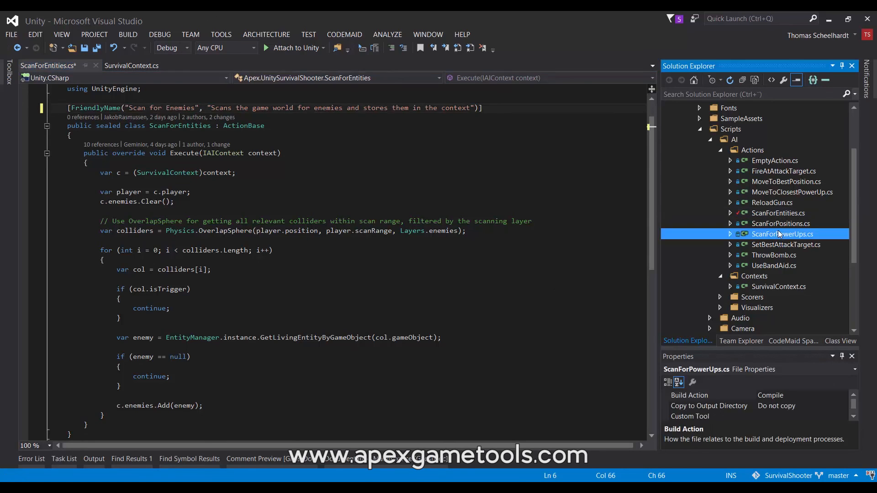
double_click(783, 234)
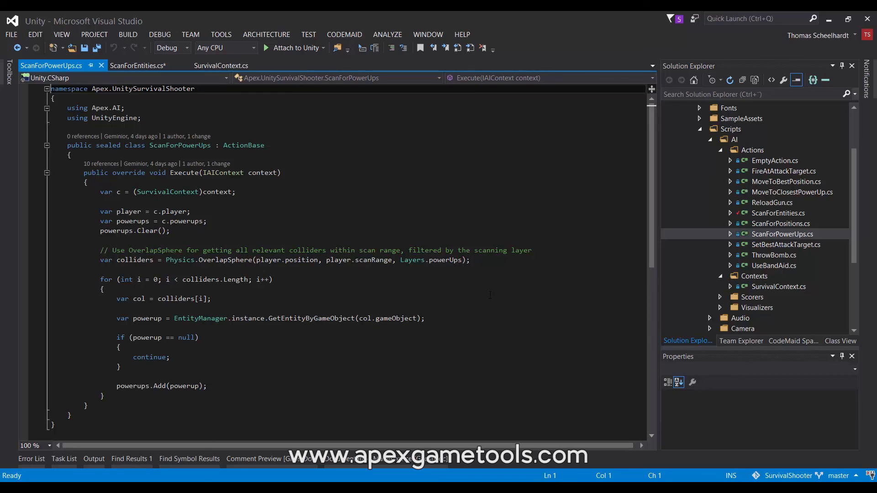
mouse_move(766, 227)
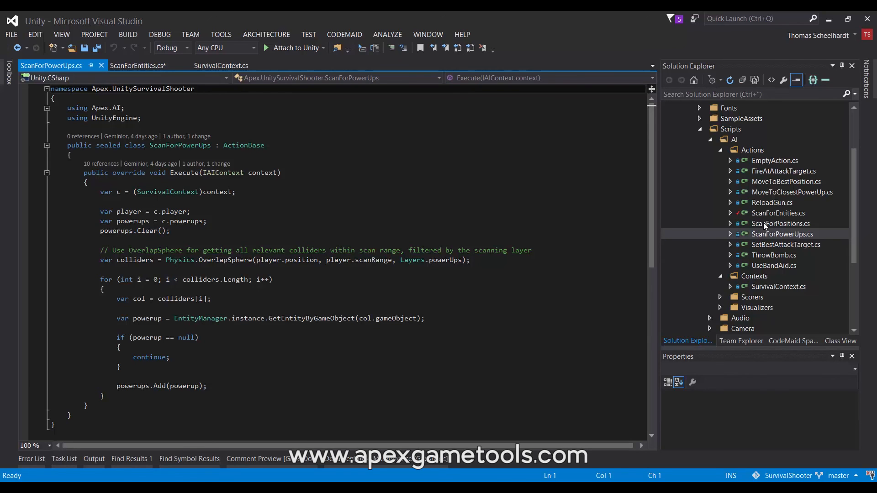
double_click(780, 223)
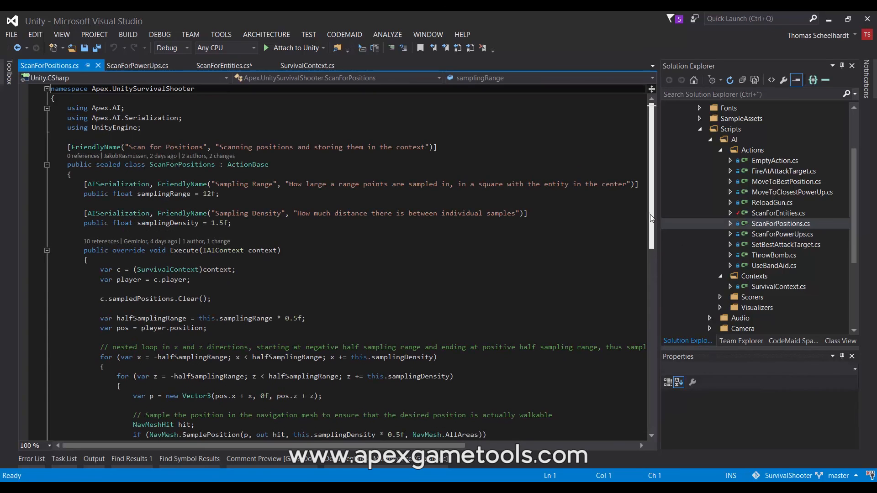
scroll("down", 3)
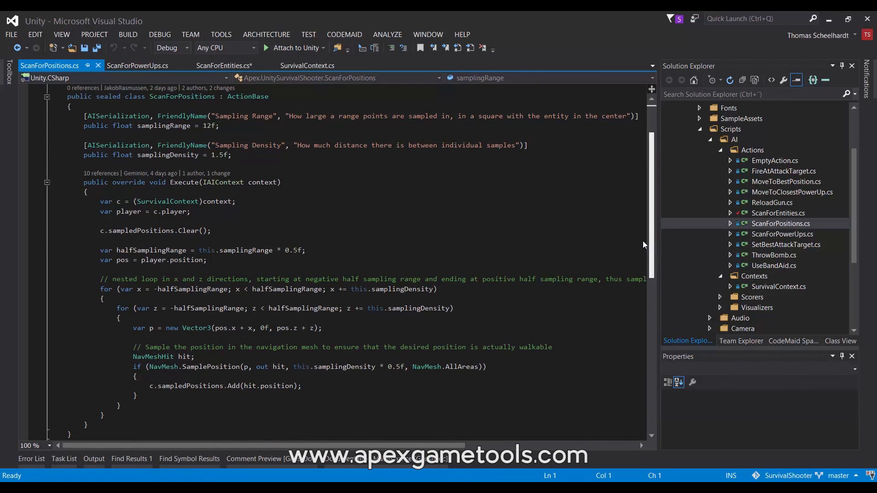
scroll("down", 3)
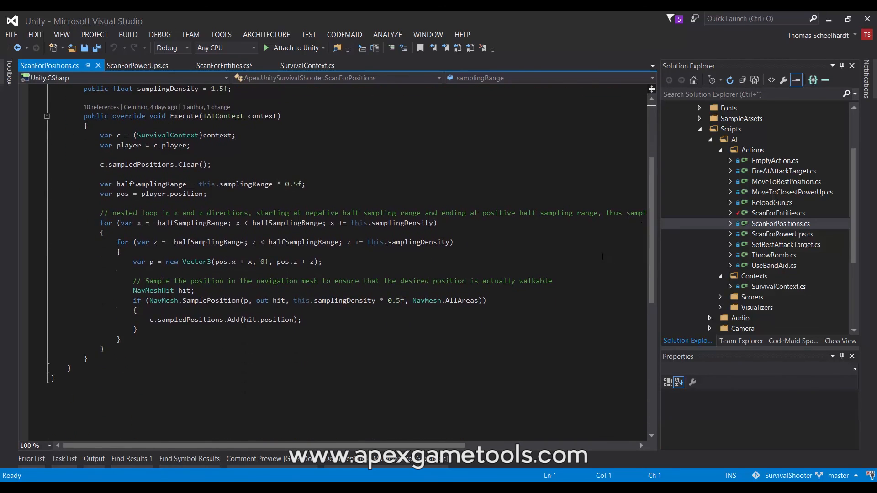
mouse_move(595, 261)
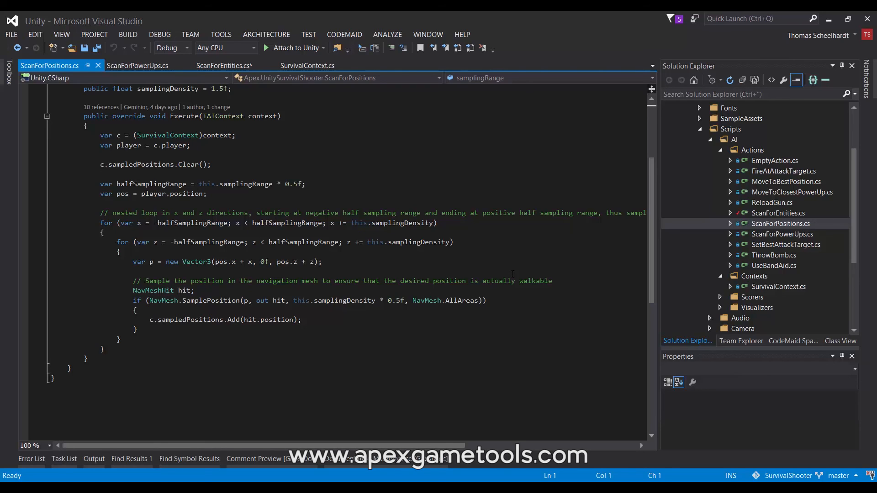
mouse_move(493, 276)
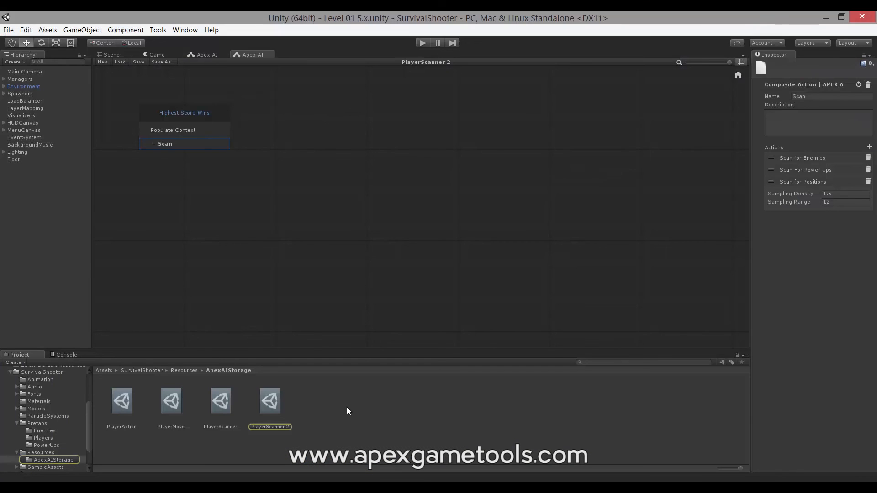
mouse_move(388, 293)
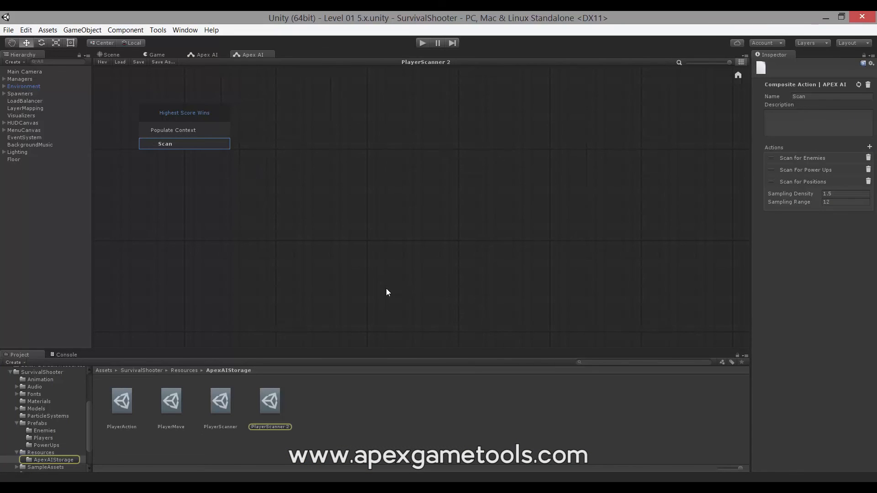